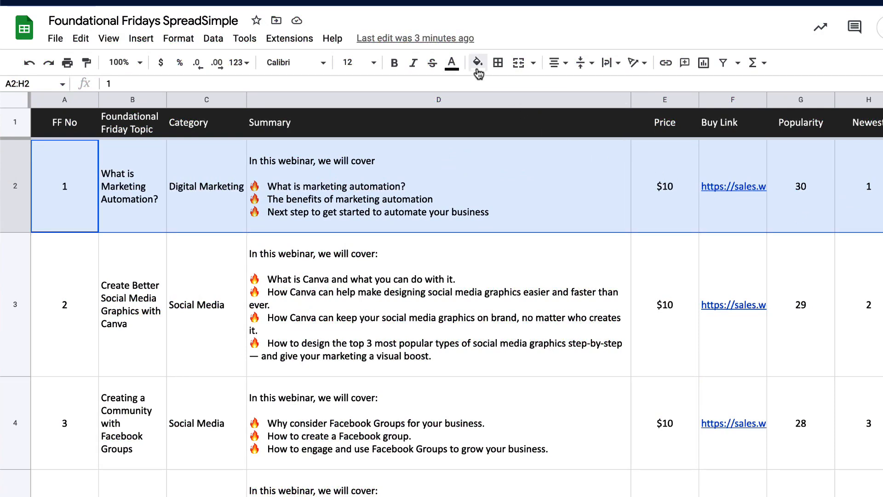
pyautogui.moveTo(477, 63)
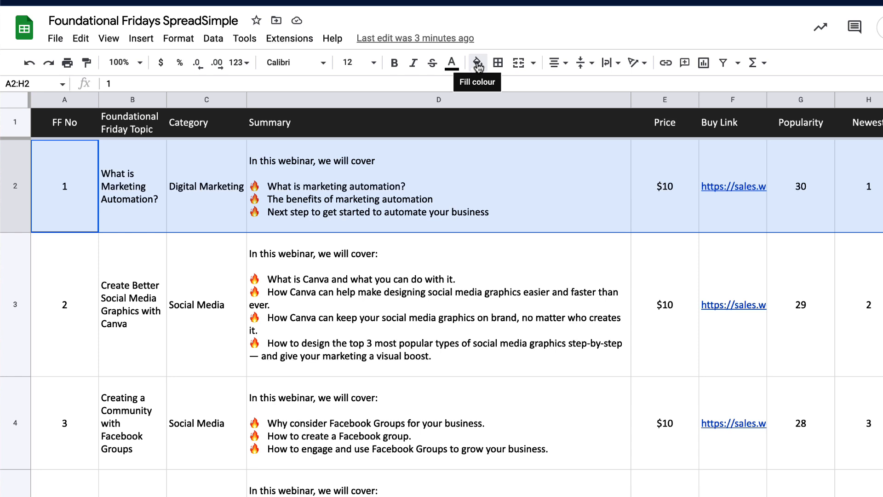
# Step: Try a light yellow fill on row 2 (A2:H2), leaving it undone afterwards
pyautogui.click(477, 63)
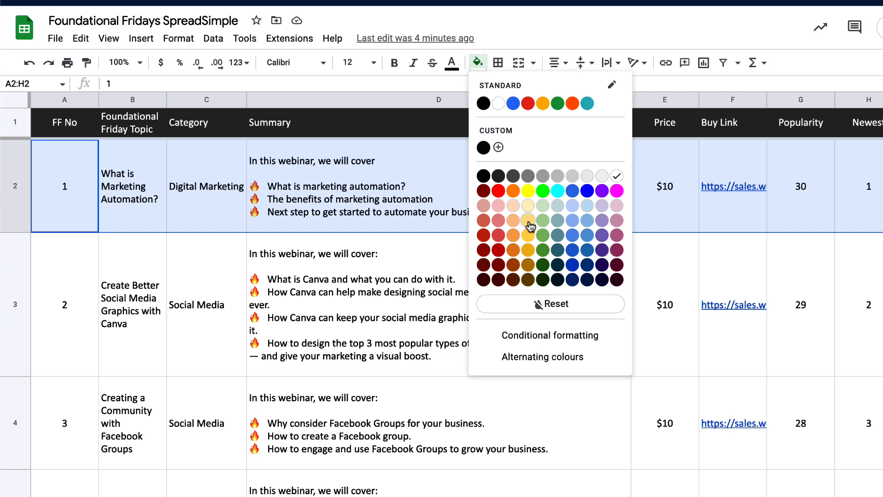
pyautogui.click(529, 220)
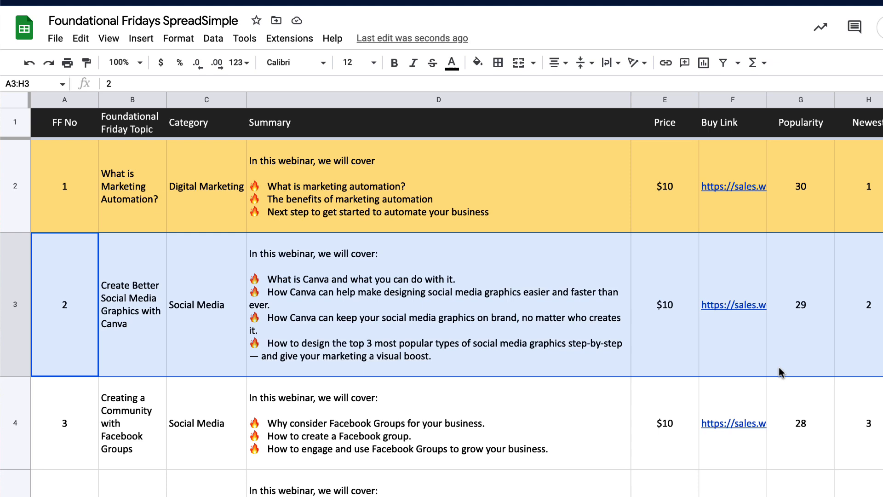
pyautogui.click(477, 62)
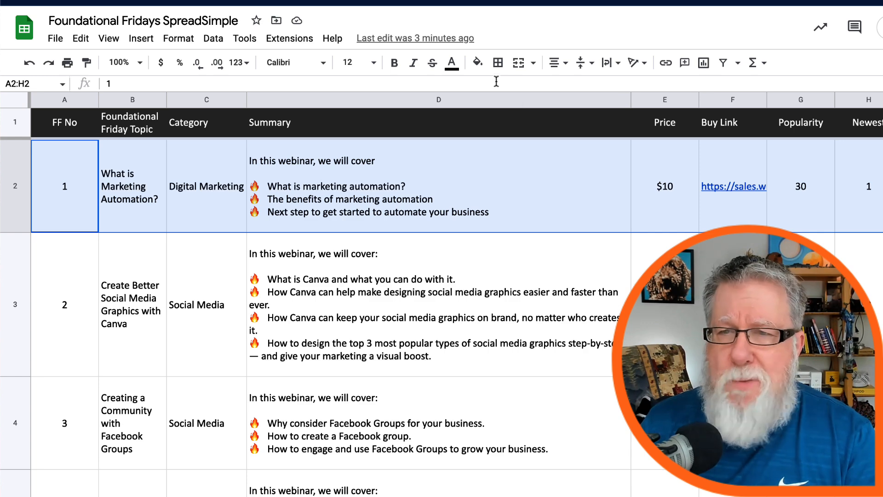
pyautogui.moveTo(477, 62)
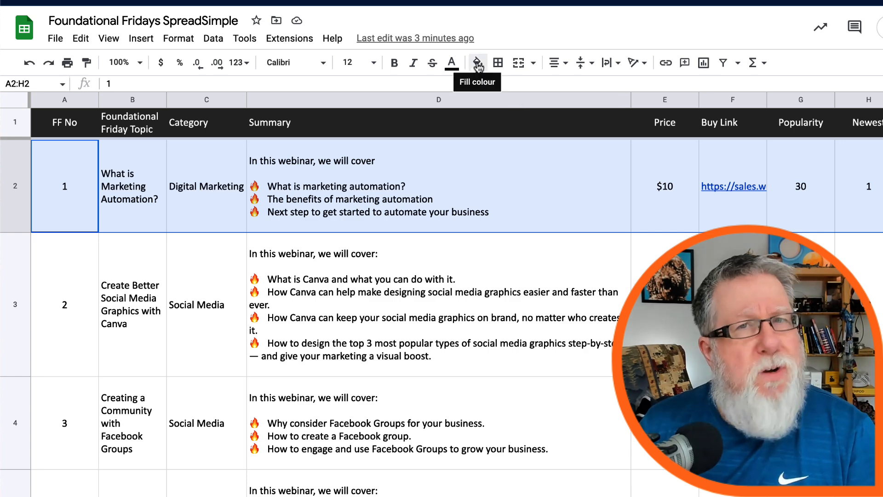
# Step: Fill row 2 (A2:H2) yellow and row 3 (A3:H3) blue
pyautogui.click(476, 63)
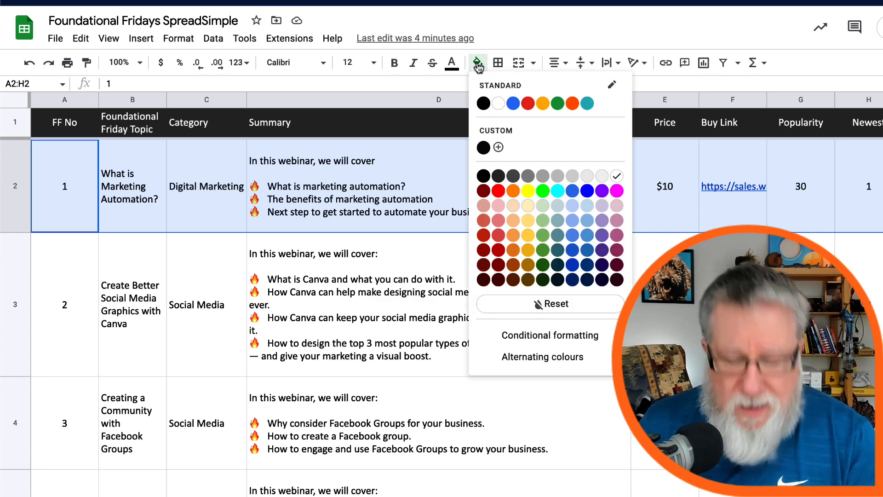
pyautogui.moveTo(530, 236)
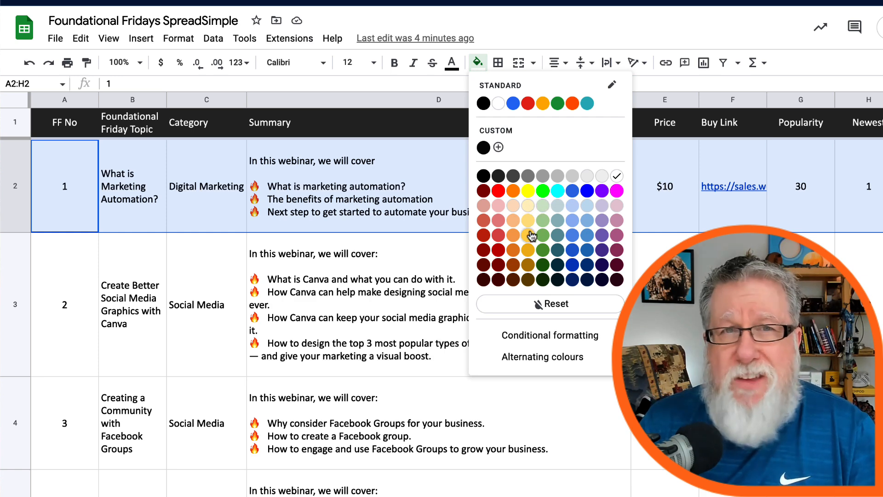
pyautogui.click(529, 236)
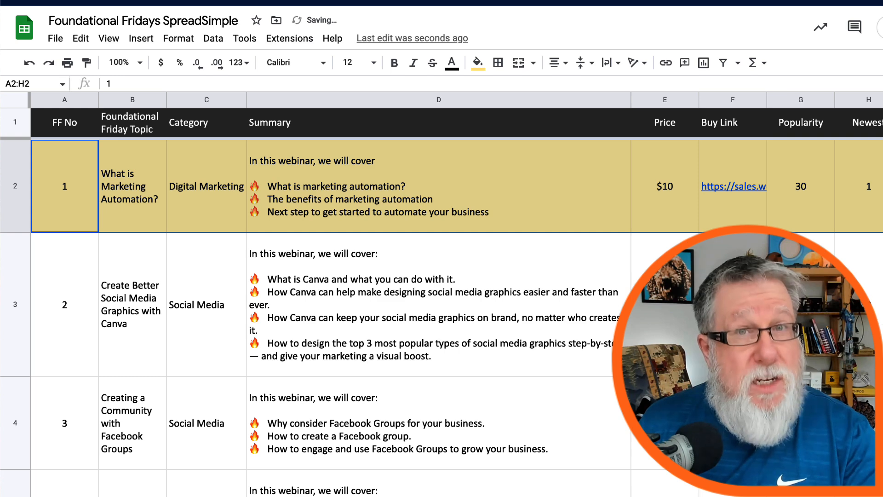
pyautogui.click(64, 305)
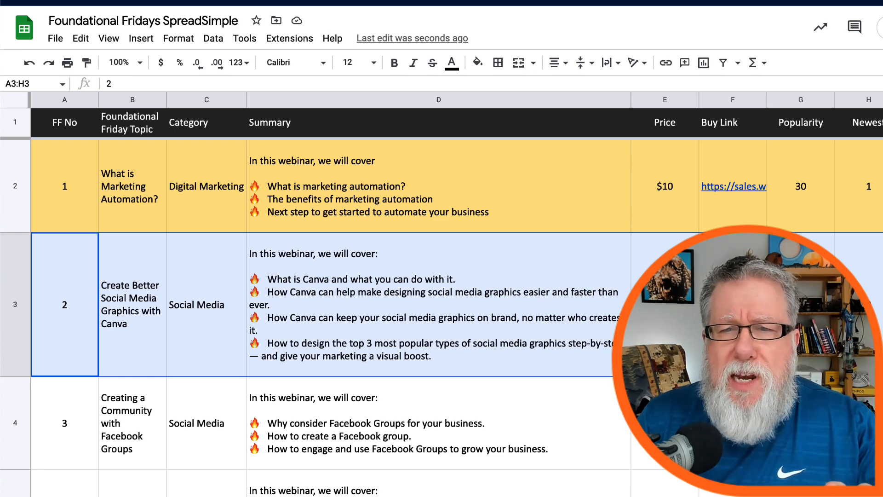
pyautogui.click(477, 62)
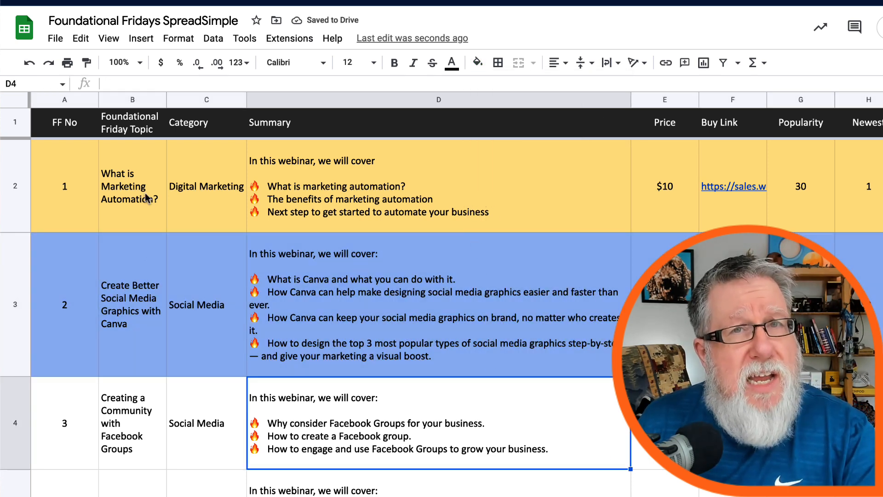
pyautogui.moveTo(792, 210)
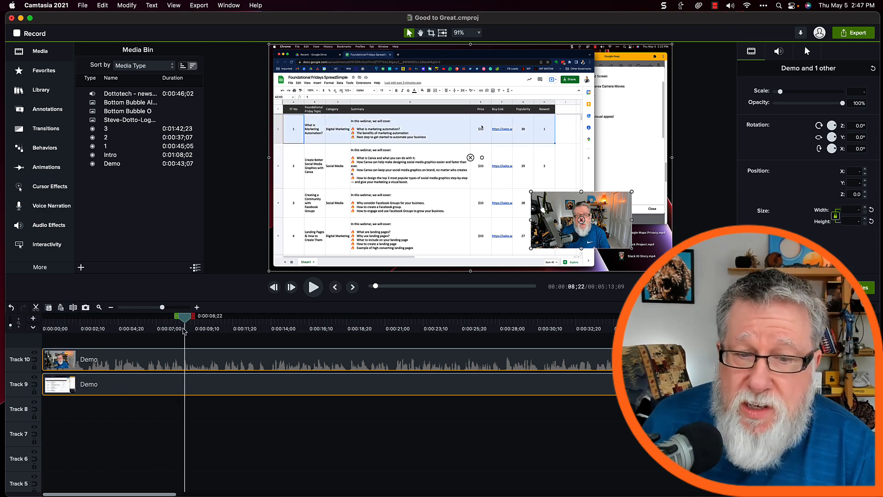
# Step: Scale the Demo screen recording up to 64.7% and move the webcam clip to Track 8
pyautogui.click(483, 316)
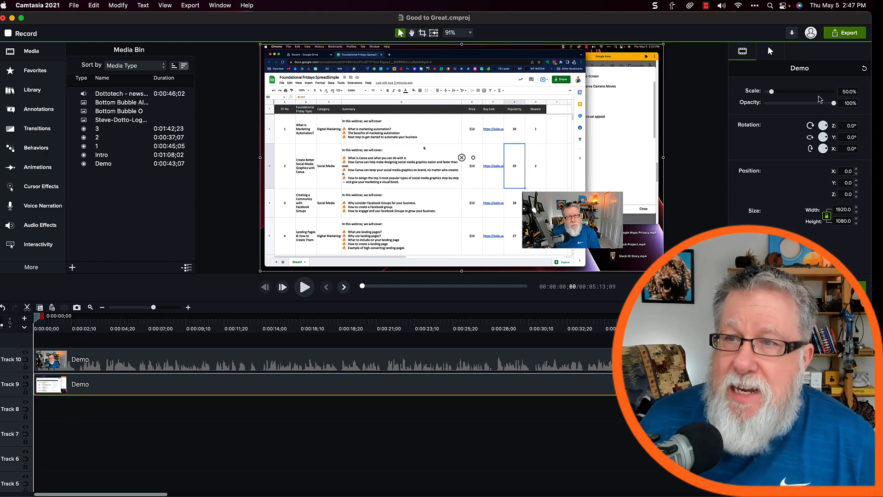
pyautogui.moveTo(772, 91); pyautogui.dragTo(800, 91)
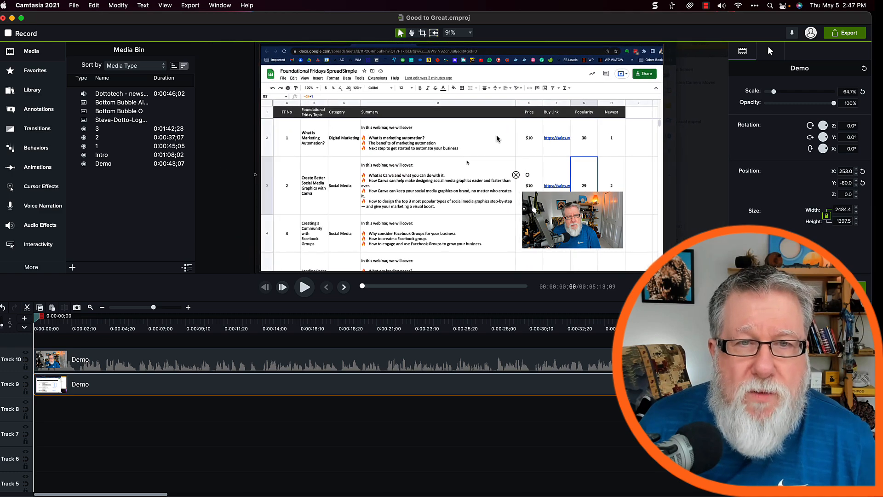
pyautogui.scroll(-3)
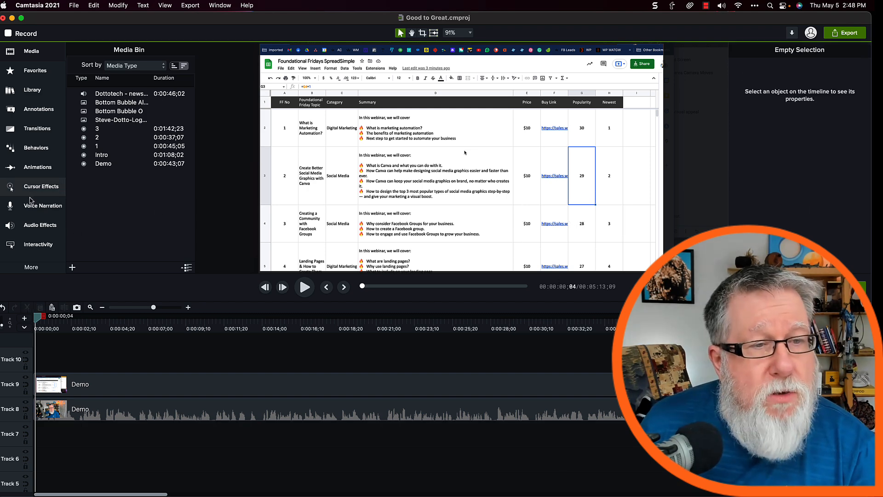
pyautogui.click(37, 167)
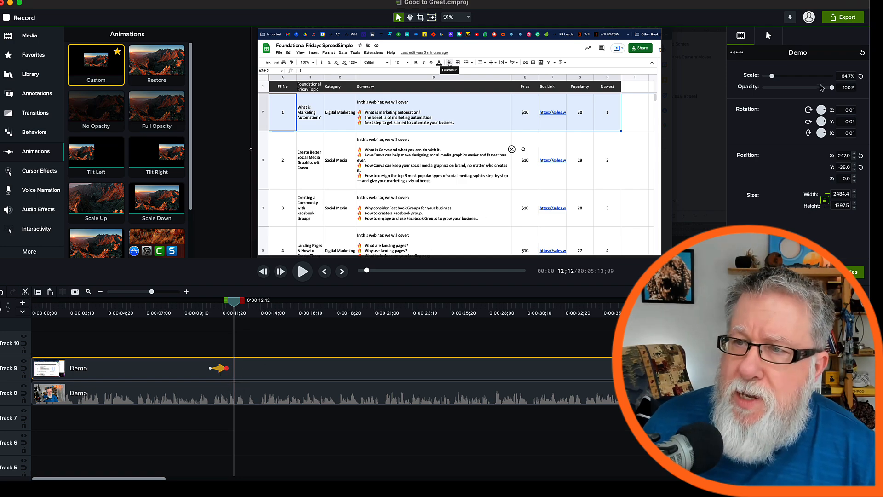
# Step: Raise the animation's scale to 91.9% and pan the recording to X 437, Y -259
pyautogui.moveTo(772, 76); pyautogui.dragTo(776, 75)
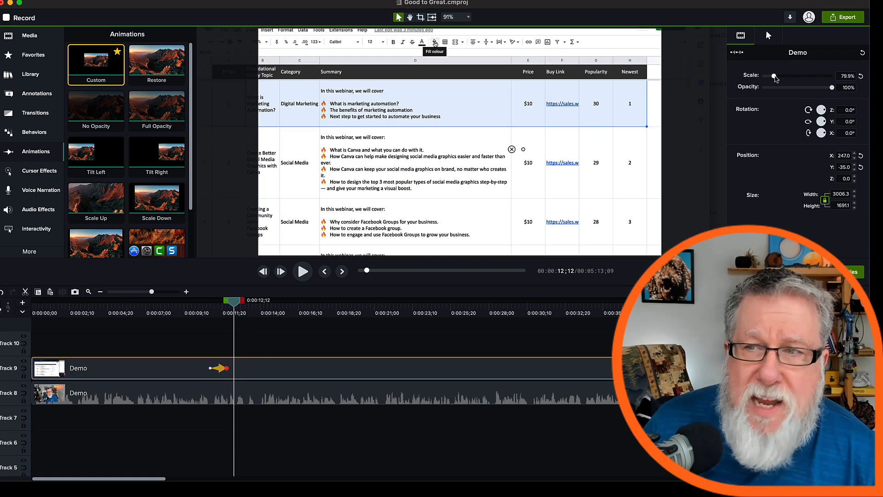
pyautogui.moveTo(775, 77); pyautogui.dragTo(788, 77)
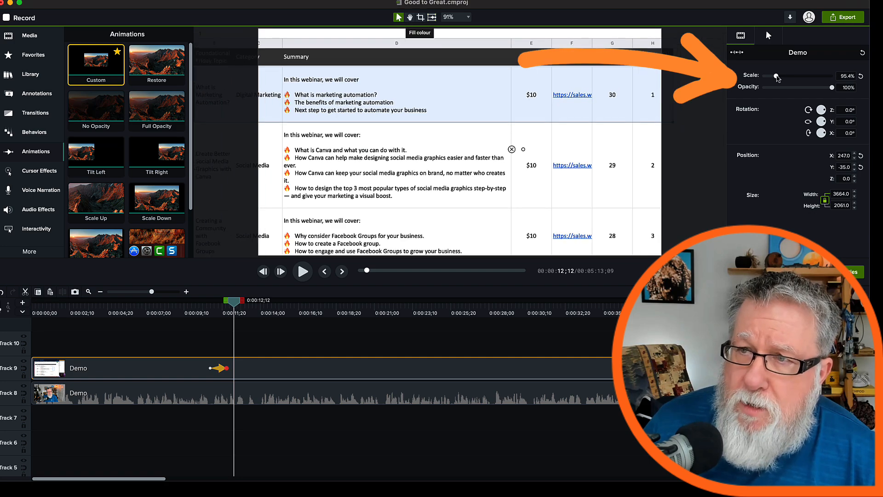
pyautogui.moveTo(778, 76); pyautogui.dragTo(775, 76)
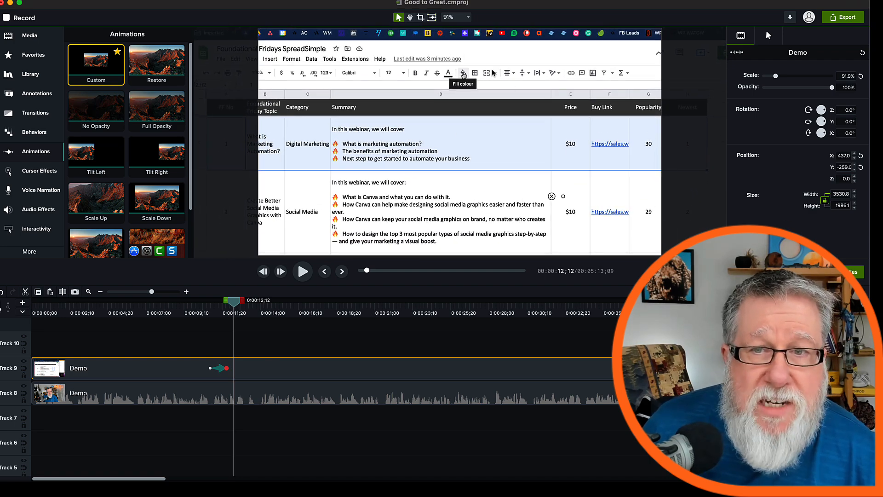
pyautogui.moveTo(448, 179)
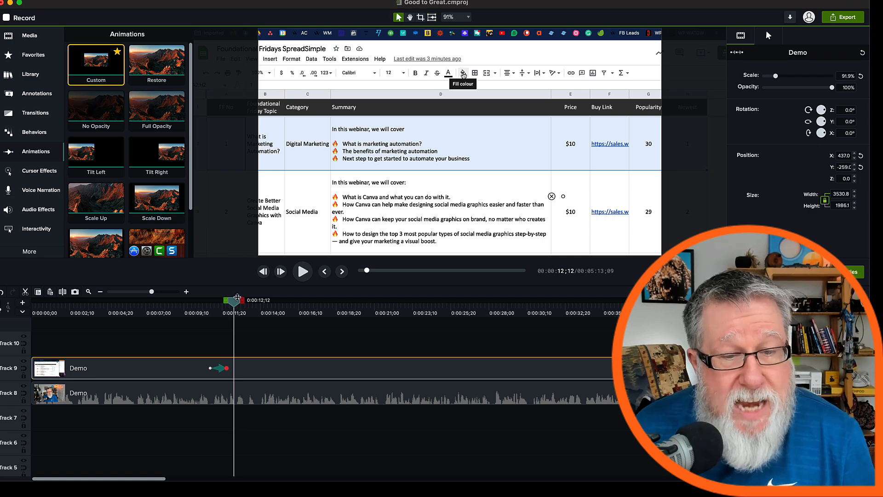
pyautogui.moveTo(234, 299); pyautogui.dragTo(200, 299)
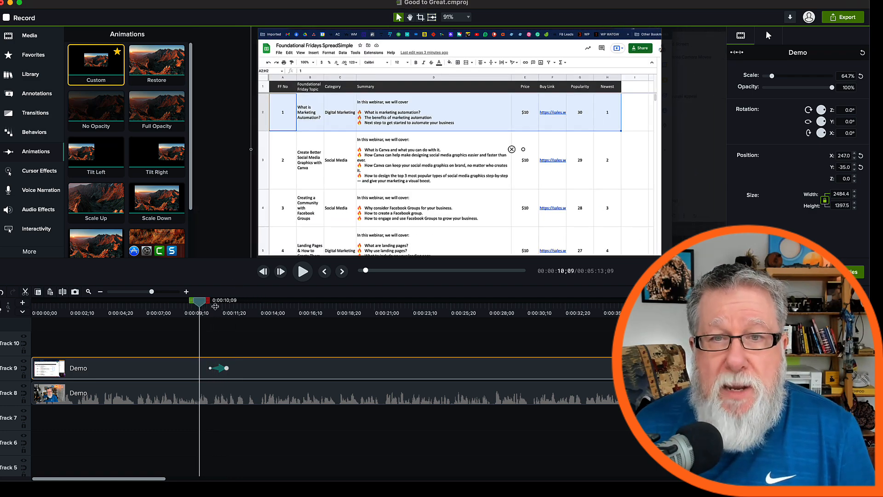
pyautogui.click(302, 271)
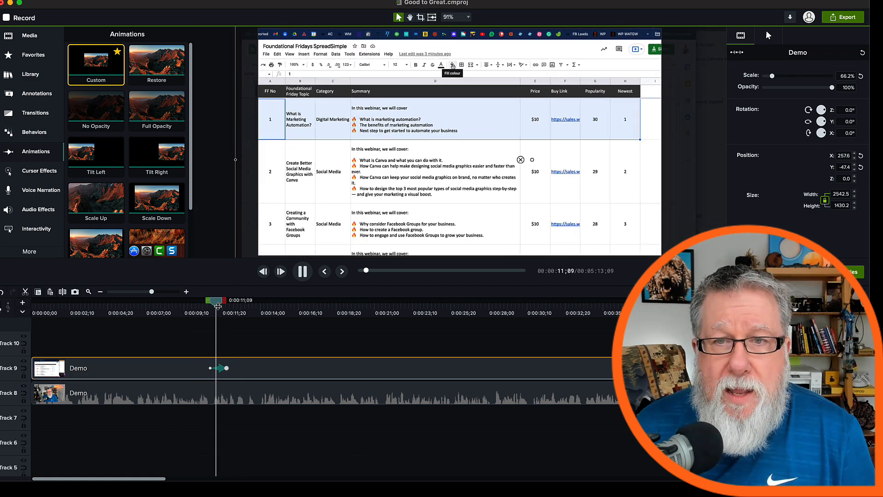
pyautogui.click(302, 271)
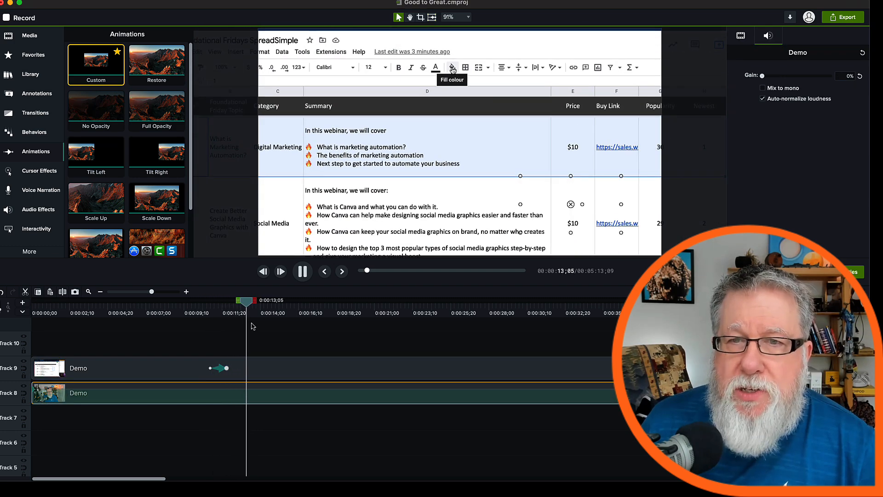
pyautogui.click(453, 68)
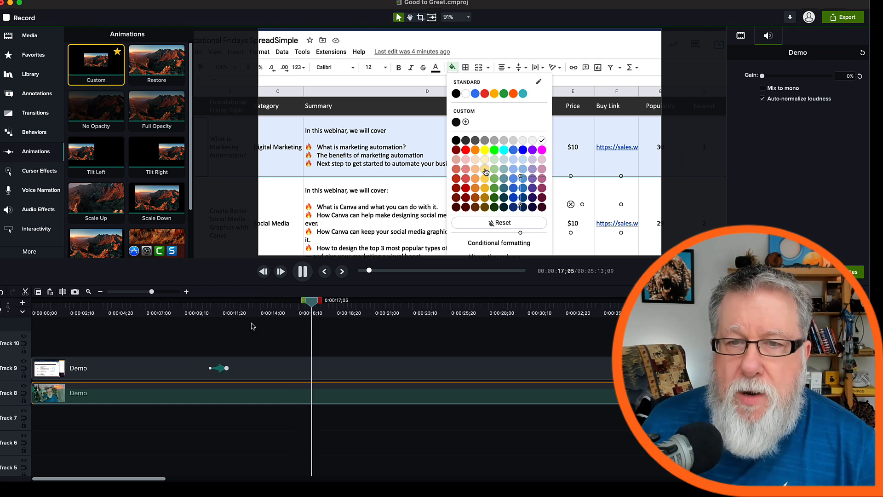
pyautogui.click(476, 158)
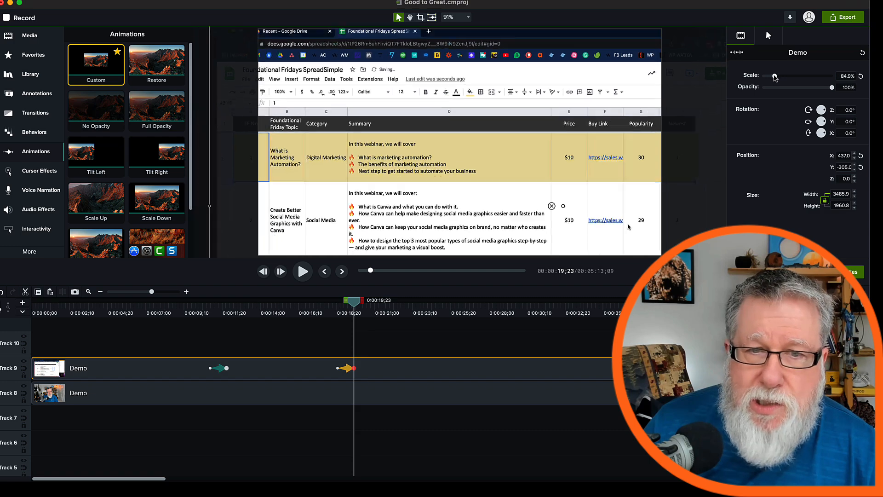
# Step: Lower the second animation's scale to about 72% and preview from 0:00:10
pyautogui.moveTo(774, 76); pyautogui.dragTo(773, 76)
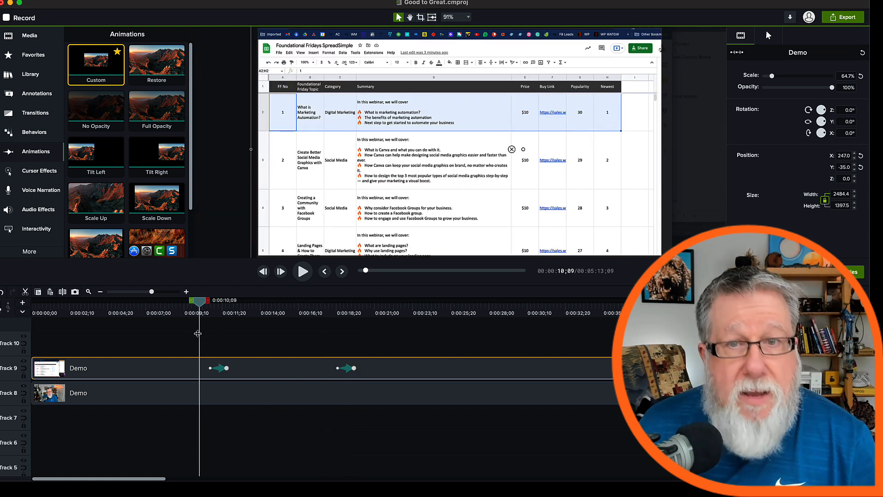
pyautogui.click(302, 271)
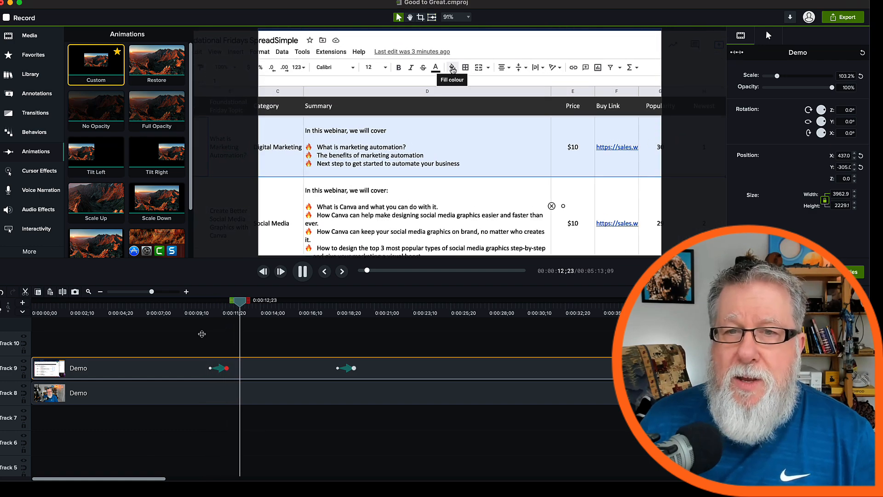
pyautogui.click(452, 67)
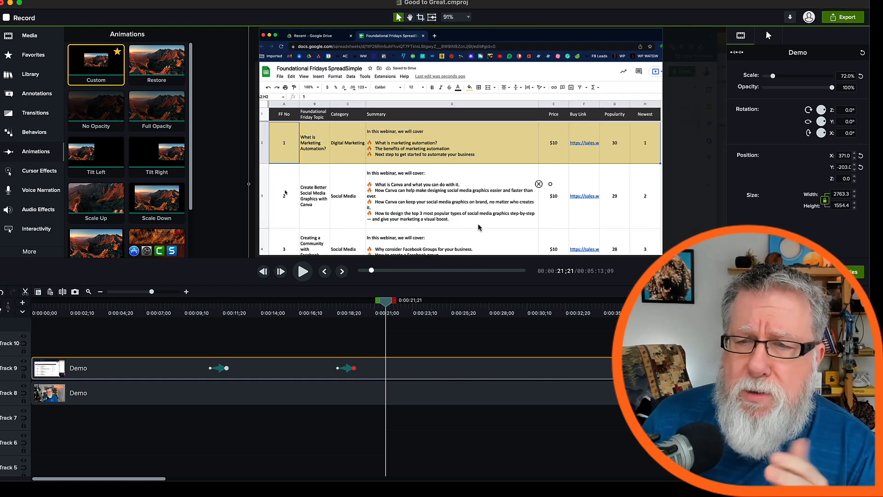
pyautogui.moveTo(544, 203)
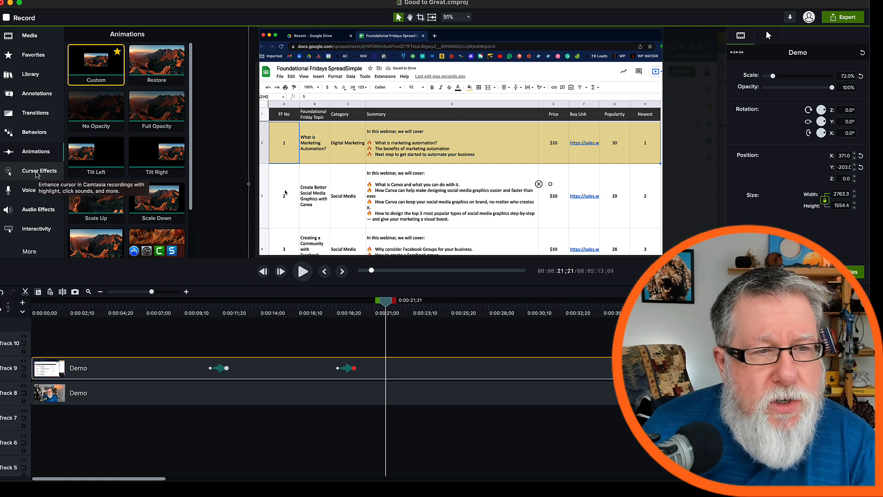
# Step: Add a cursor Highlight effect to the Demo clip and recolour it orange
pyautogui.click(40, 170)
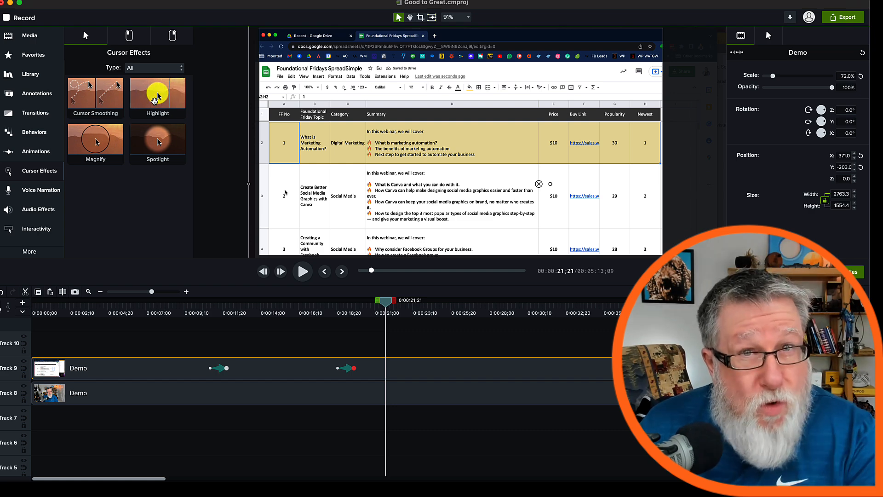
pyautogui.click(157, 93)
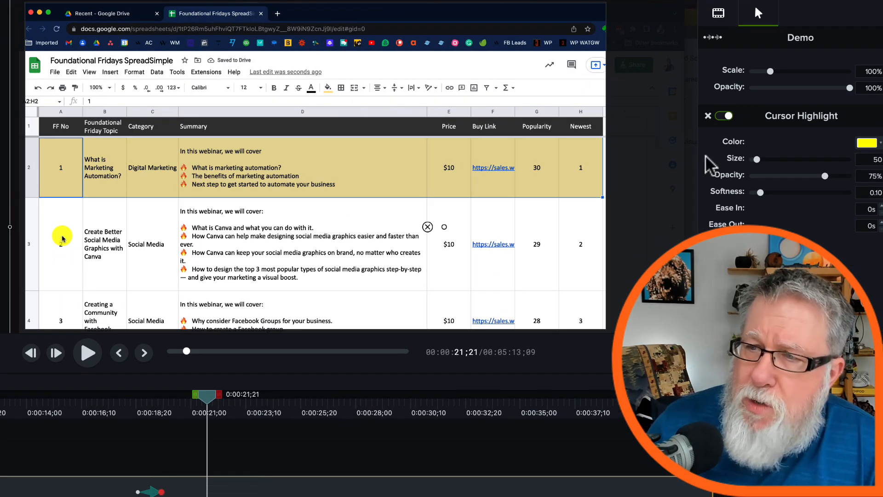
pyautogui.click(867, 141)
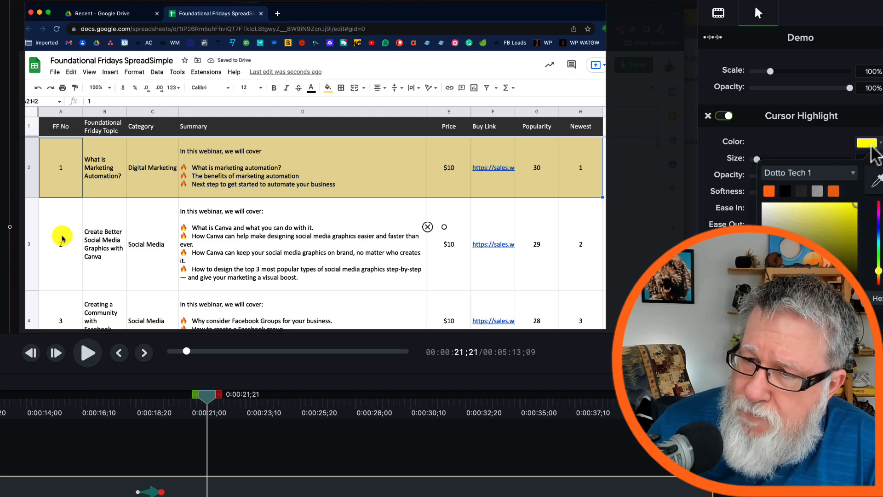
pyautogui.click(869, 143)
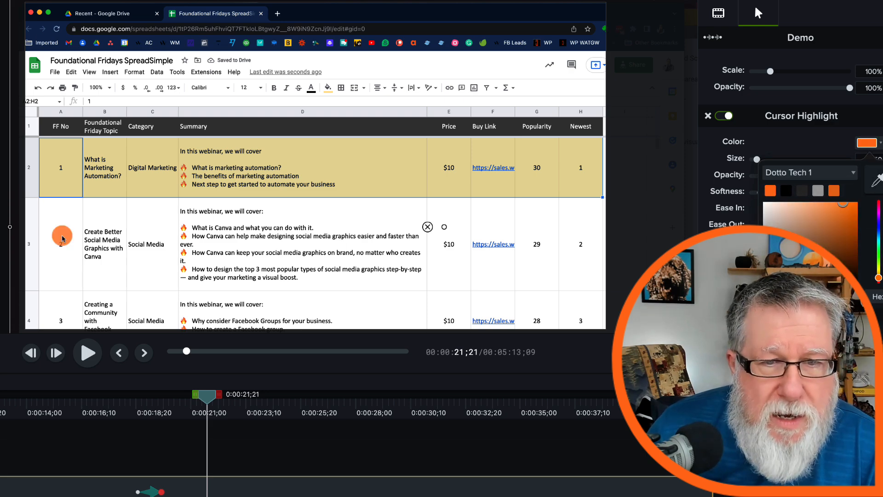
pyautogui.moveTo(203, 414)
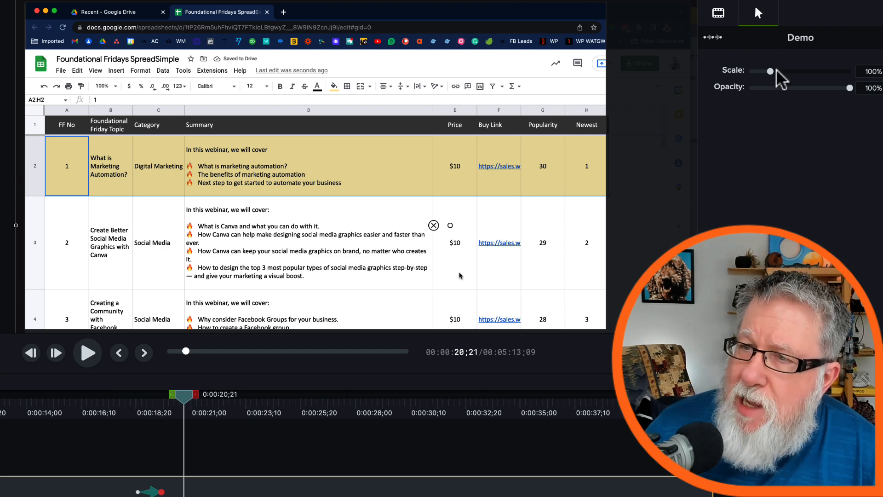
# Step: Enlarge the recorded cursor to 318% scale and scrub the playhead to check it
pyautogui.moveTo(771, 71); pyautogui.dragTo(806, 71)
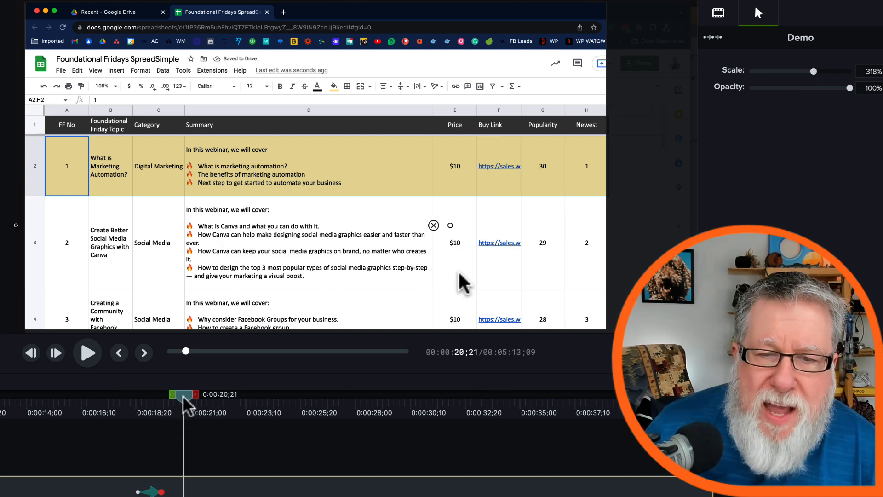
pyautogui.moveTo(186, 394); pyautogui.dragTo(207, 394)
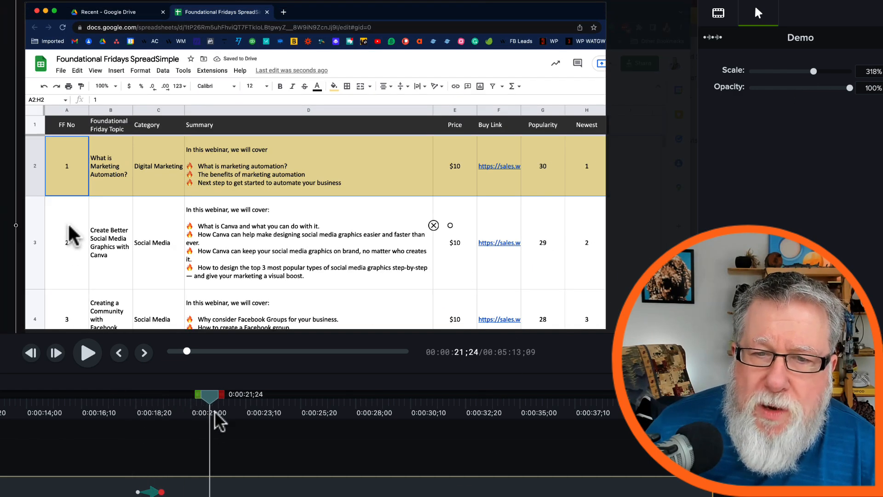
pyautogui.click(66, 242)
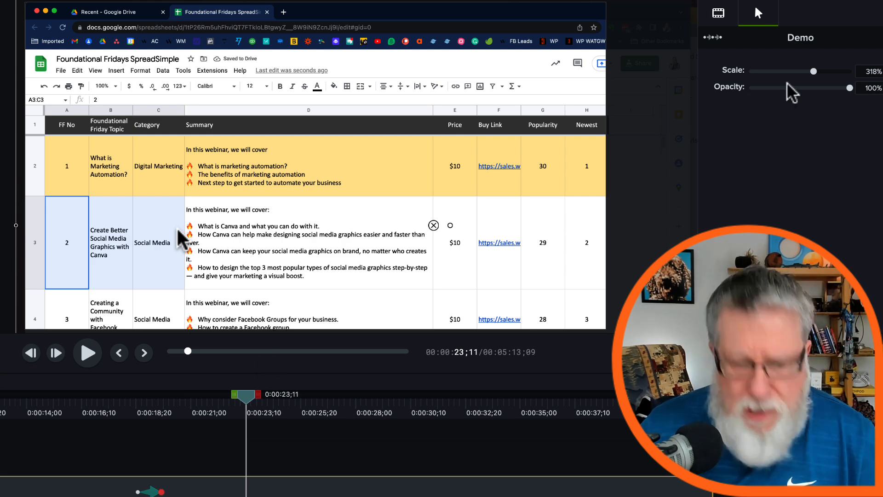
pyautogui.moveTo(813, 70); pyautogui.dragTo(770, 71)
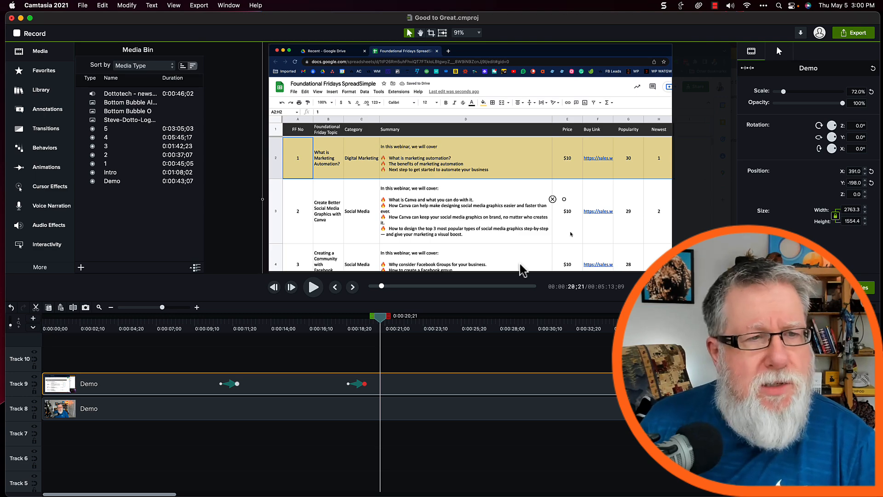
pyautogui.moveTo(47, 109)
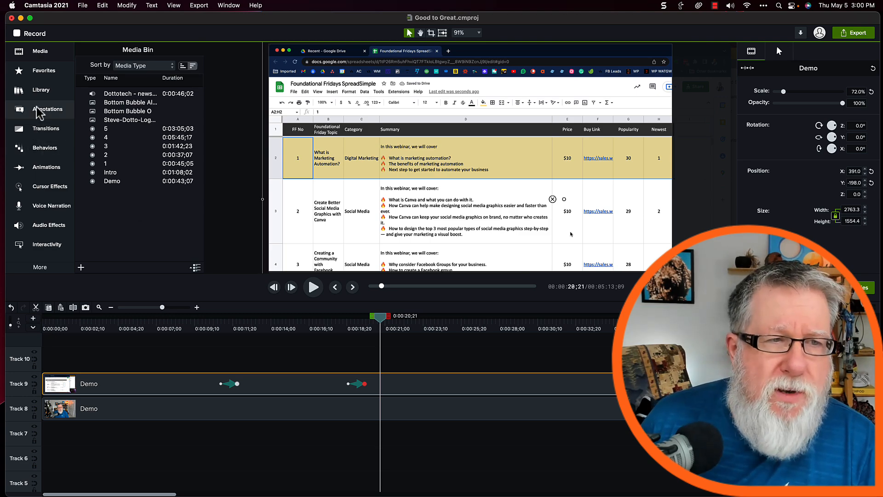
# Step: Browse the Annotations library's Callouts and Blur & Highlight options
pyautogui.click(48, 109)
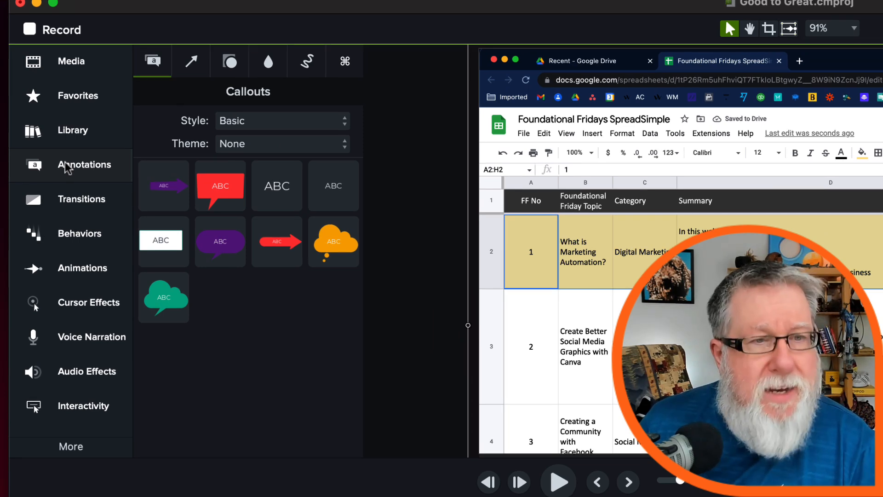
pyautogui.moveTo(335, 344)
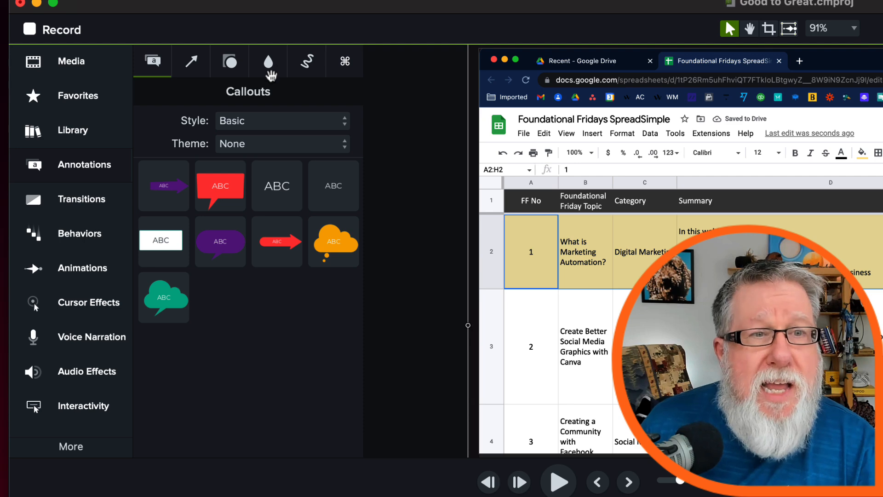
pyautogui.click(269, 61)
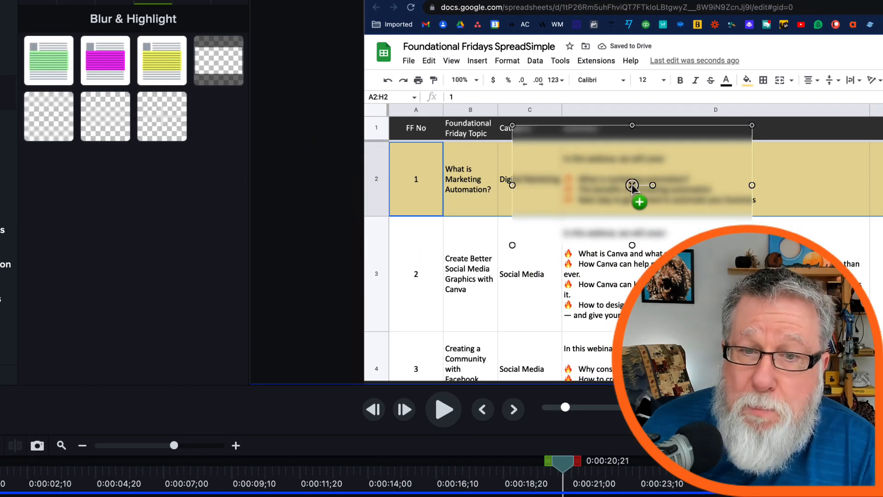
pyautogui.moveTo(630, 210)
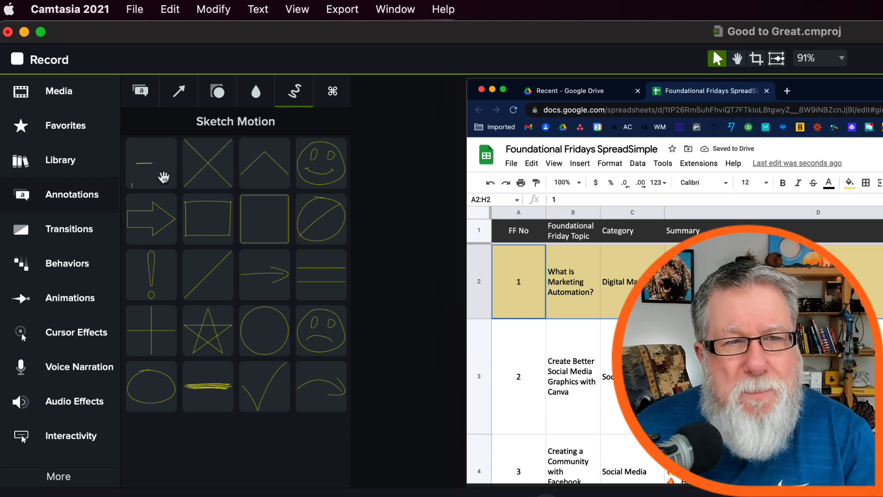
pyautogui.moveTo(324, 223)
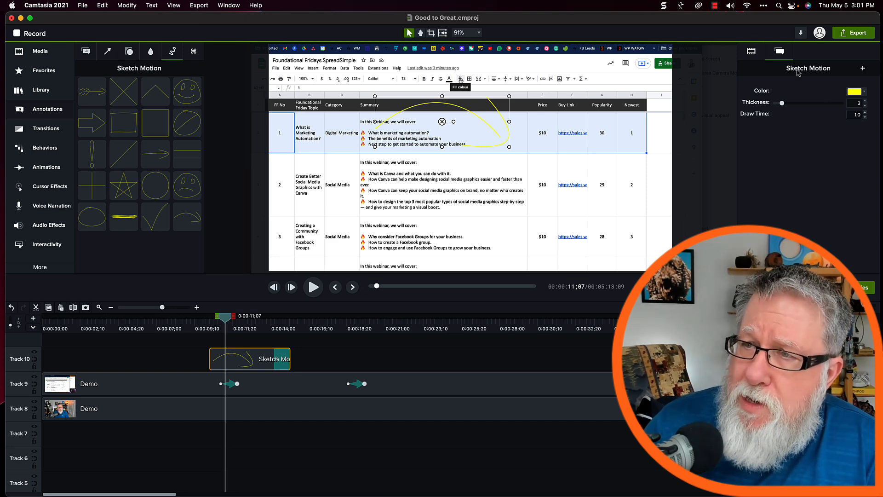
# Step: Recolour the curved sketch arrow red and thicken its line to about 13
pyautogui.click(854, 90)
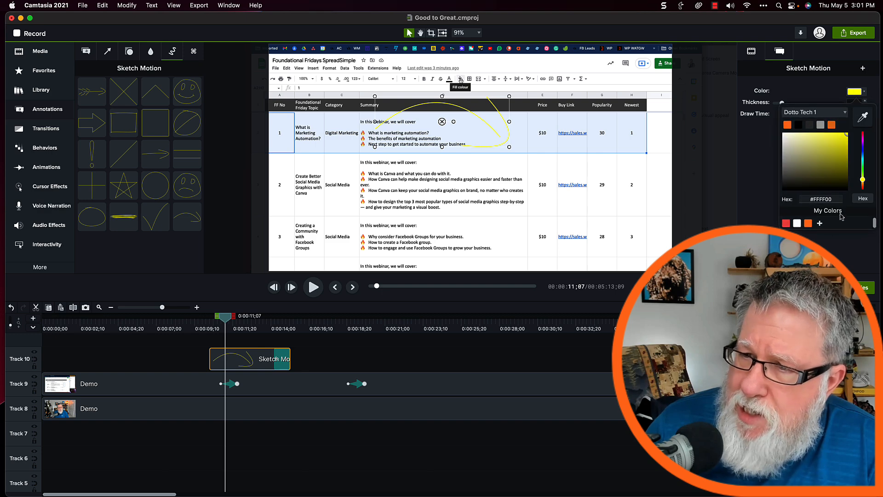
pyautogui.click(787, 223)
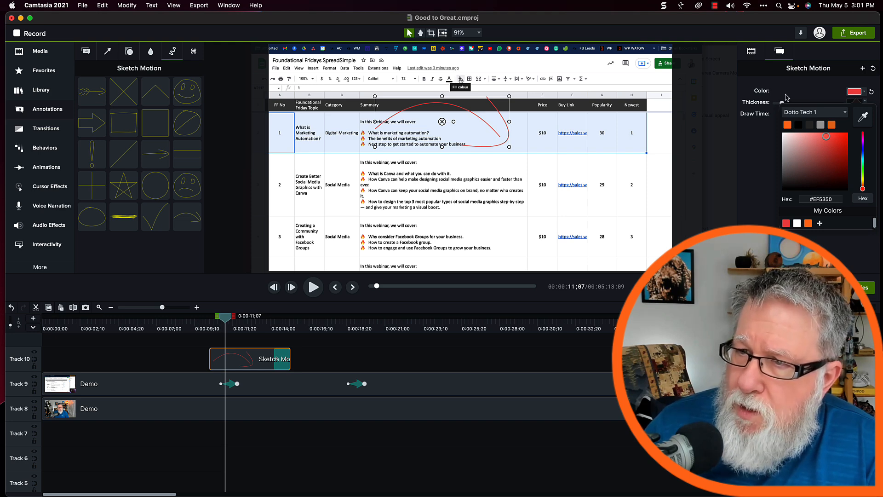
pyautogui.moveTo(788, 103); pyautogui.dragTo(807, 103)
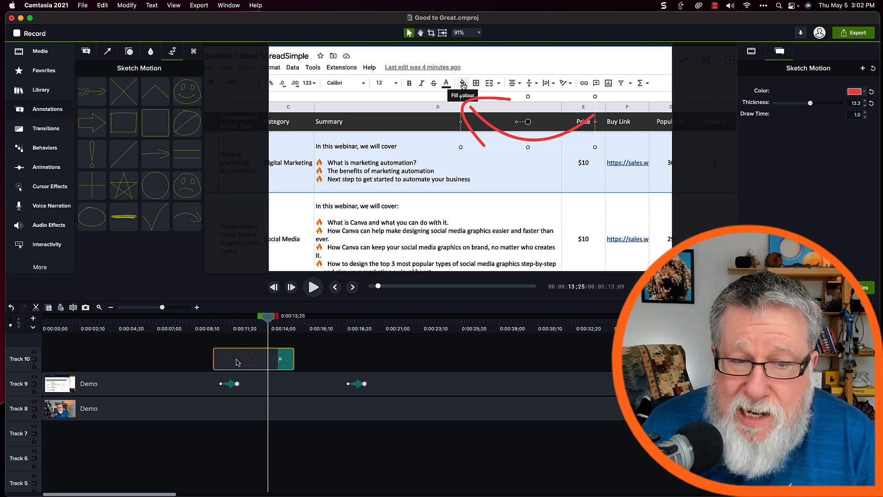
# Step: Trim the Sketch Motion clip on Track 10 to end near 13 seconds and replay it
pyautogui.click(313, 287)
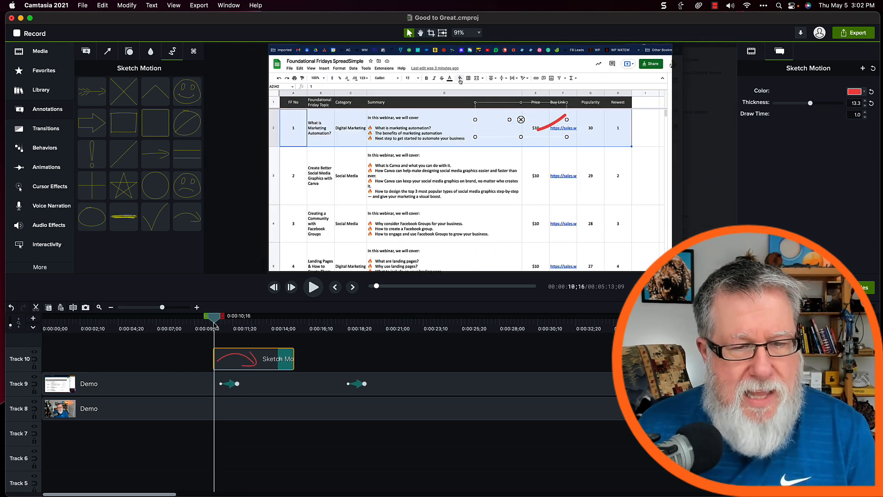
pyautogui.click(313, 287)
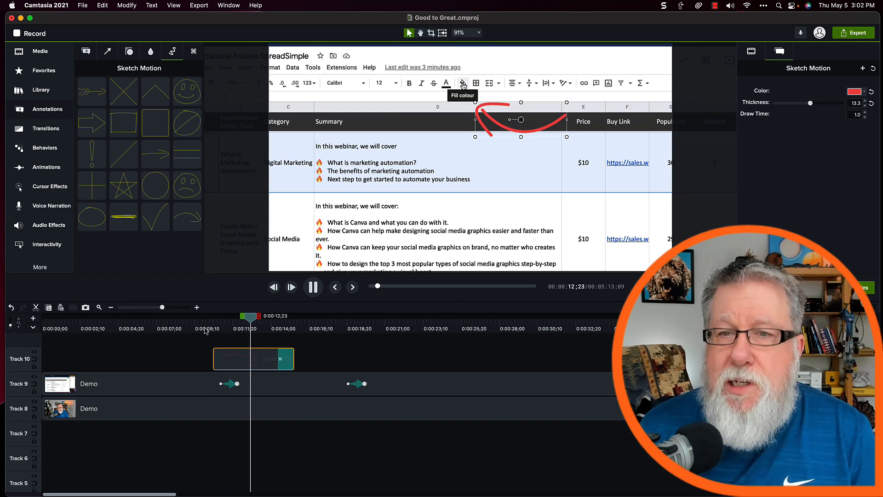
pyautogui.click(462, 82)
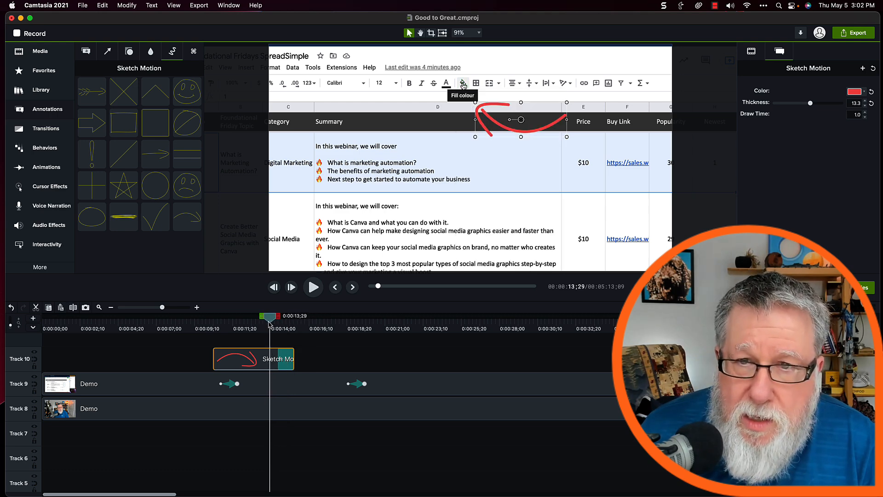
pyautogui.click(463, 83)
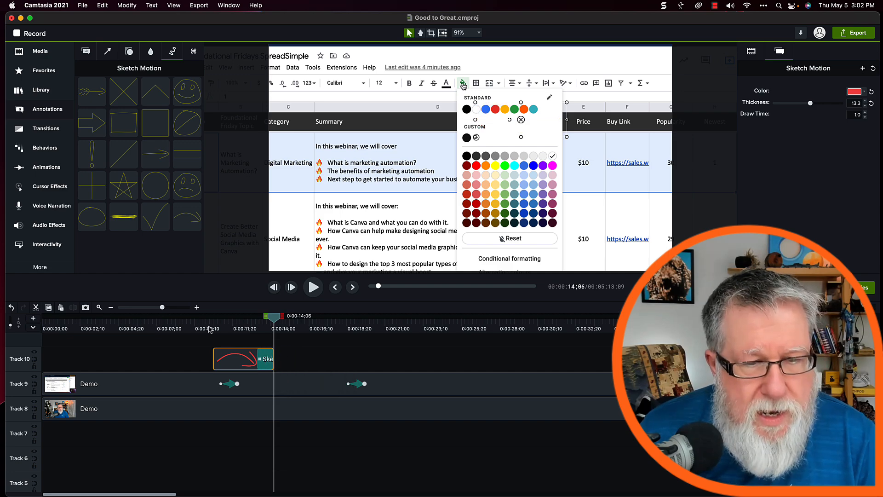
pyautogui.click(313, 286)
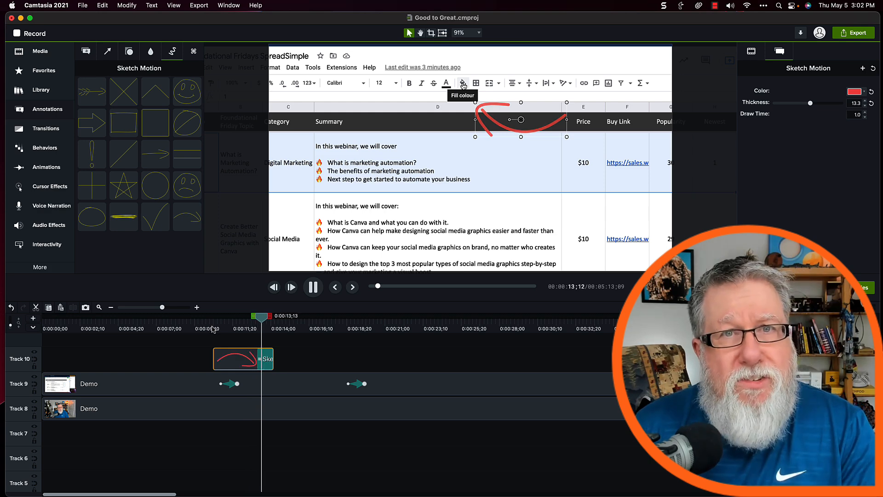
pyautogui.click(462, 83)
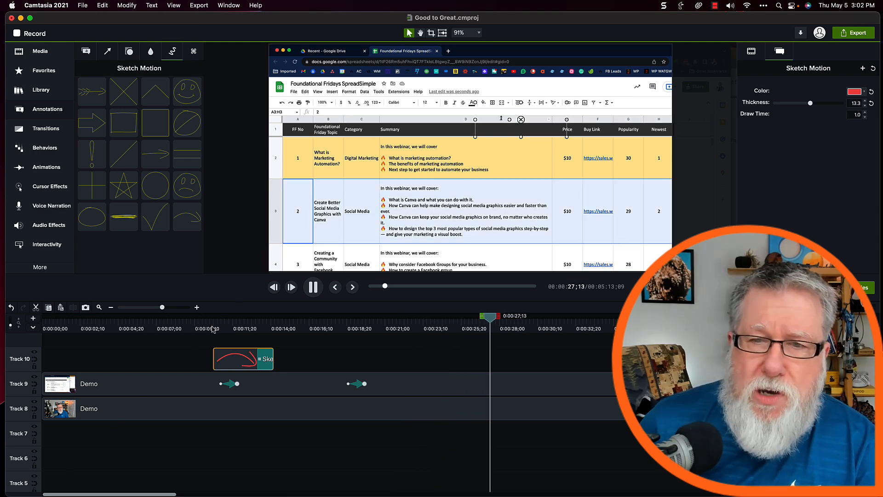
# Step: Stop the preview and select the webcam Demo clip to move above the screen recording
pyautogui.click(474, 102)
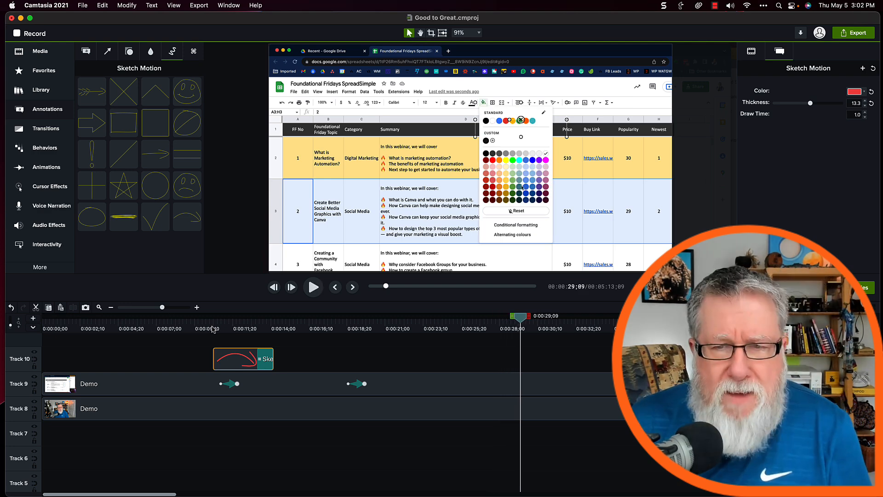
pyautogui.moveTo(210, 472)
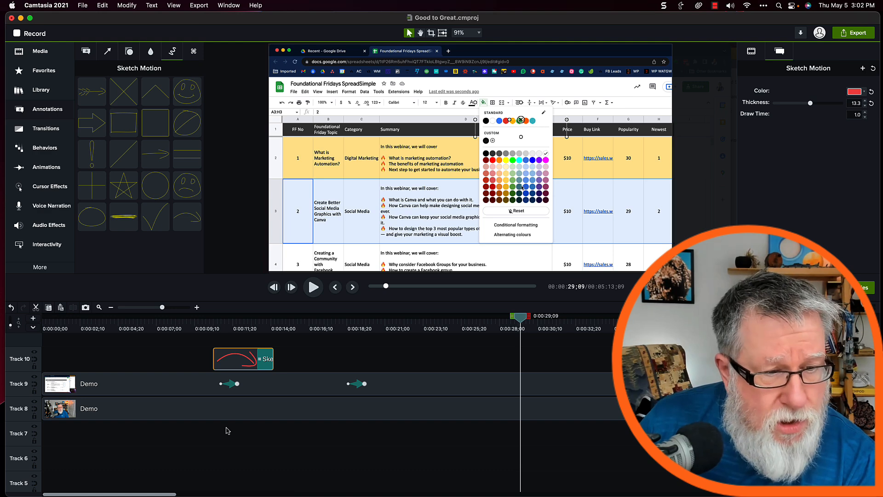
pyautogui.click(60, 408)
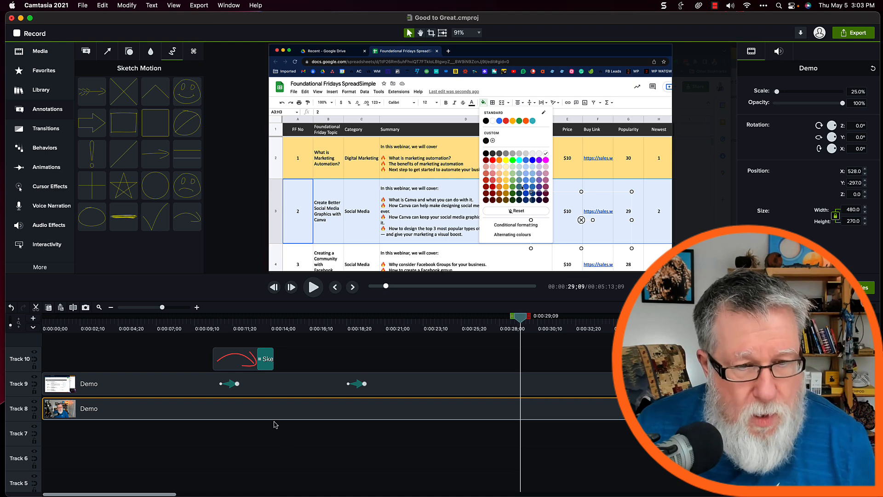
pyautogui.moveTo(347, 434)
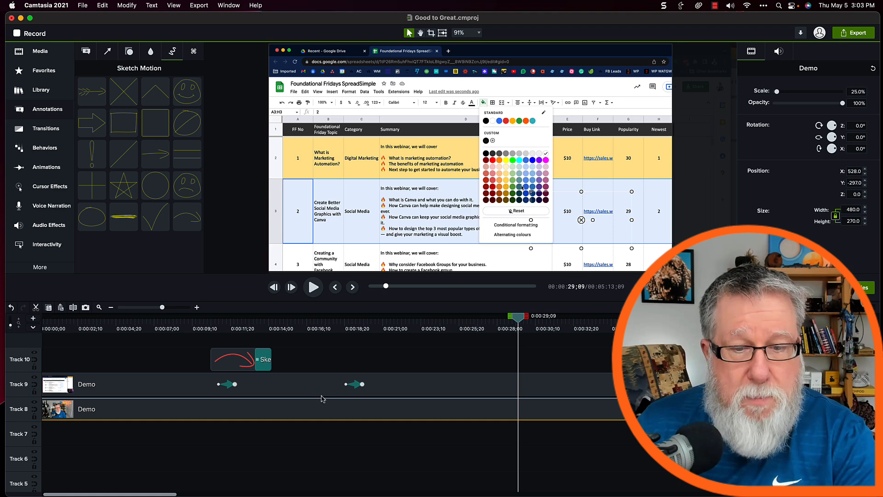
pyautogui.moveTo(411, 169)
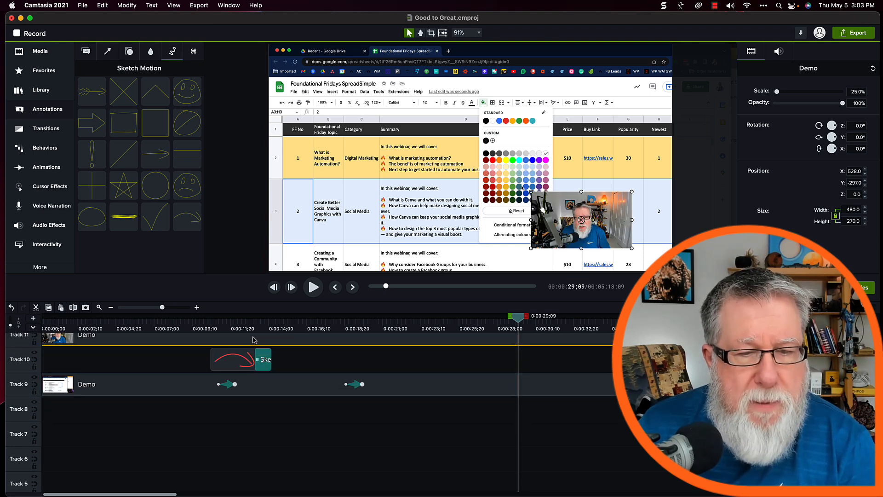
pyautogui.moveTo(453, 378)
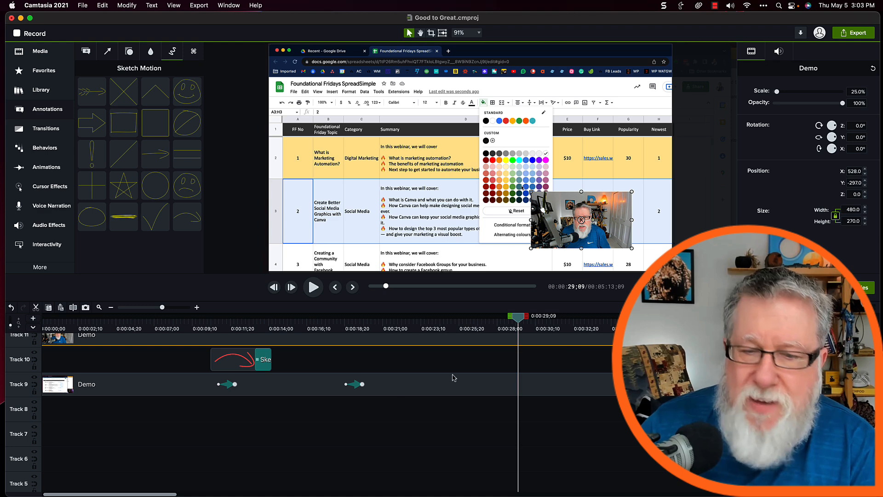
# Step: Set the webcam clip's Scale to 100% so it fills the 1920x1080 canvas
pyautogui.click(779, 51)
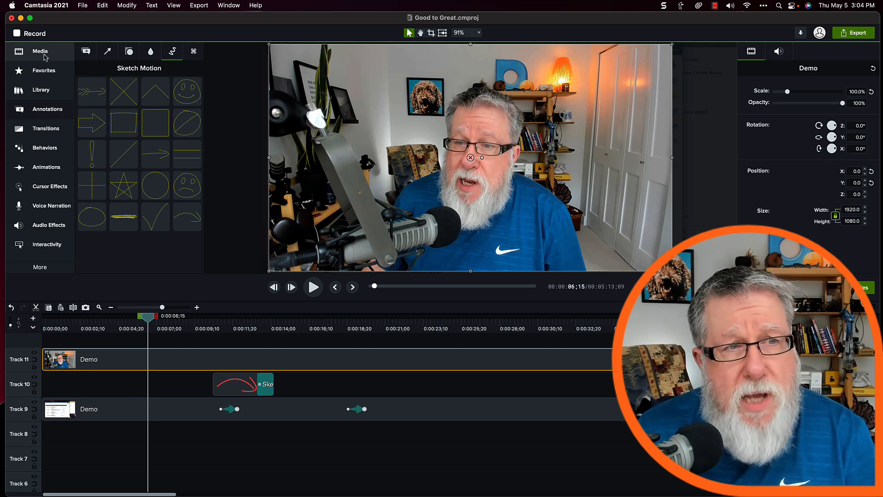
# Step: Add a Custom animation fading the webcam clip's opacity to 0%, then rewind the playhead
pyautogui.click(43, 70)
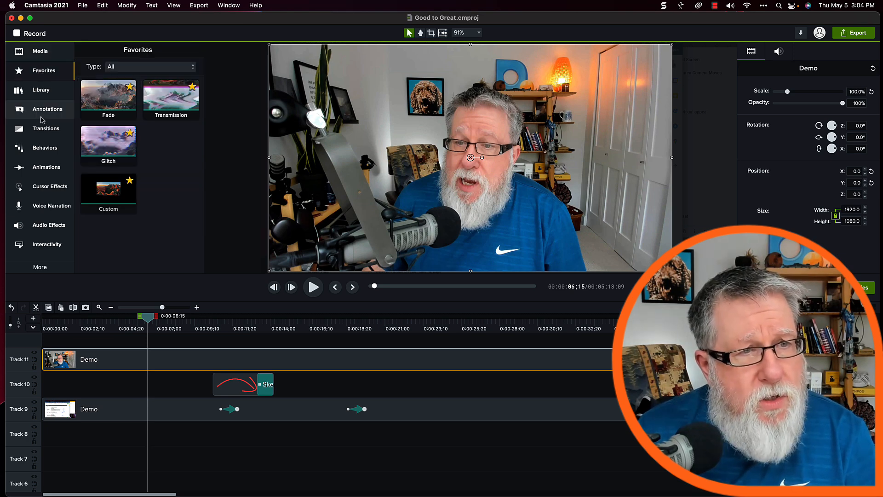
pyautogui.click(47, 167)
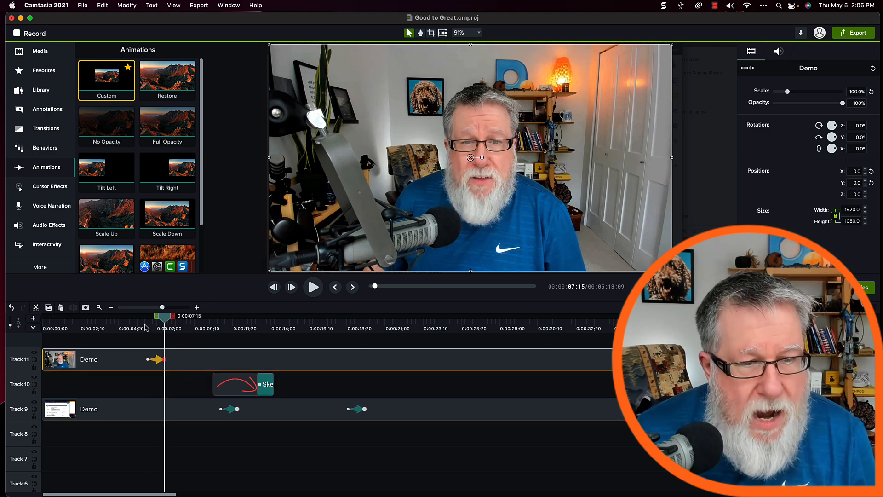
pyautogui.moveTo(165, 317); pyautogui.dragTo(146, 317)
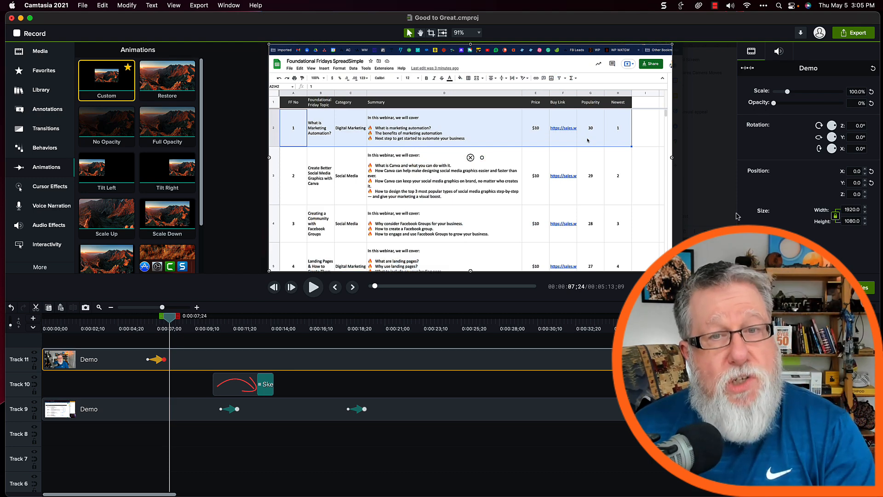
pyautogui.moveTo(170, 317); pyautogui.dragTo(148, 317)
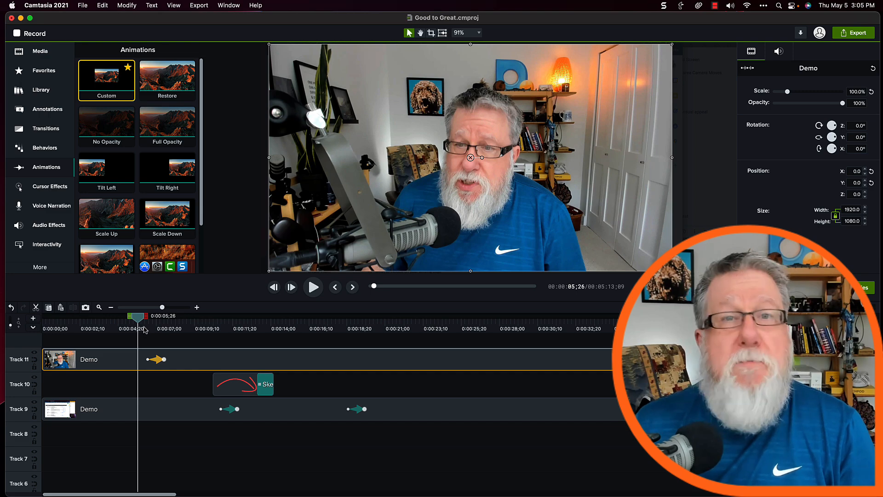
pyautogui.click(313, 286)
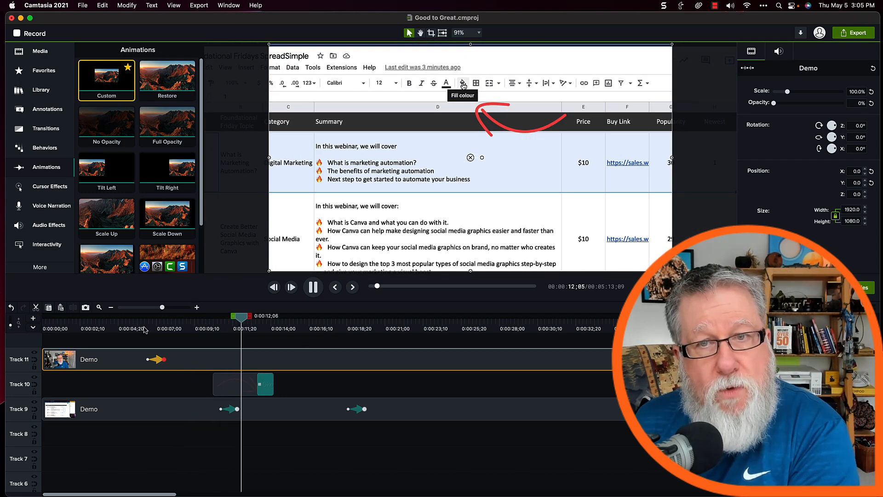
pyautogui.click(462, 83)
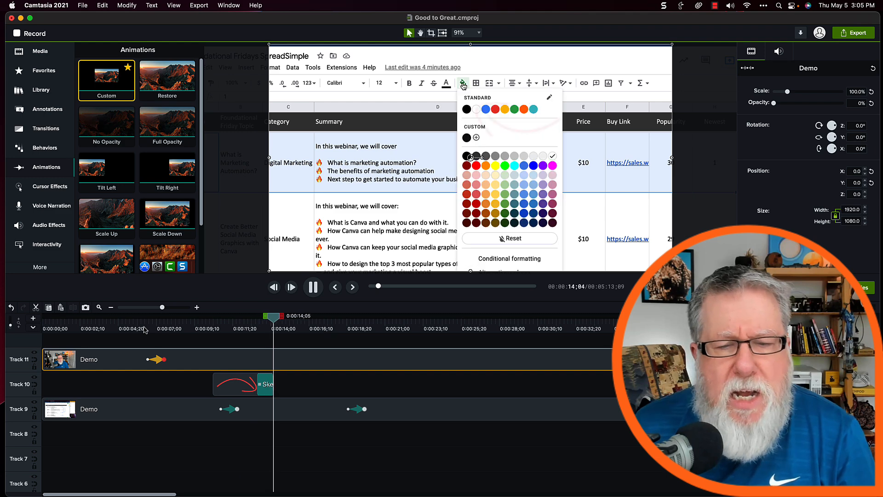
pyautogui.click(313, 287)
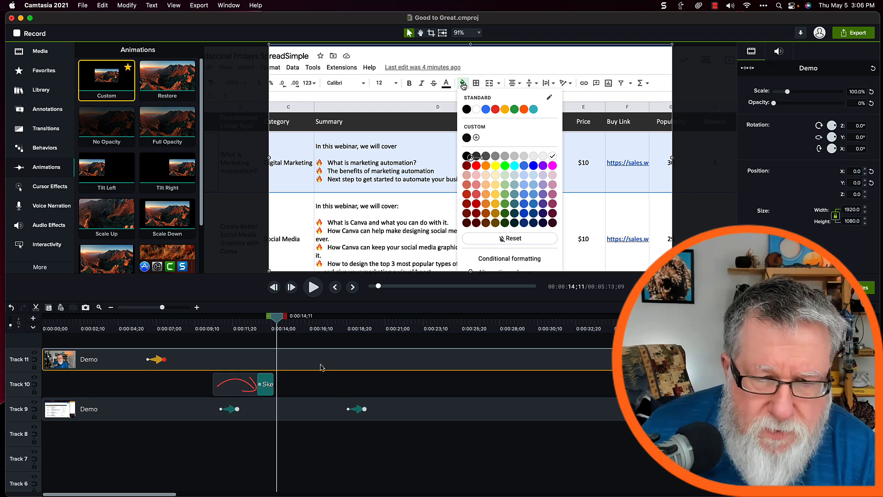
pyautogui.moveTo(322, 365)
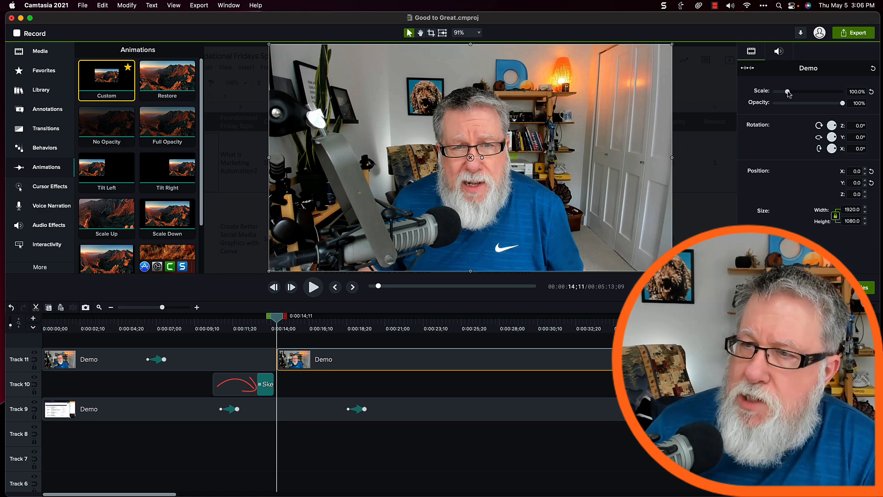
# Step: Shrink the later webcam clip to about 46.5% scale at X 514, Y -289
pyautogui.moveTo(787, 92); pyautogui.dragTo(782, 92)
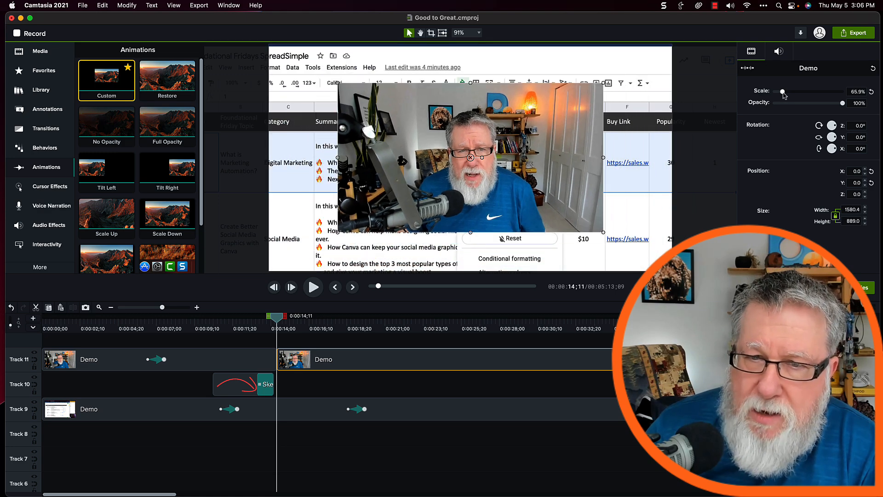
pyautogui.click(463, 83)
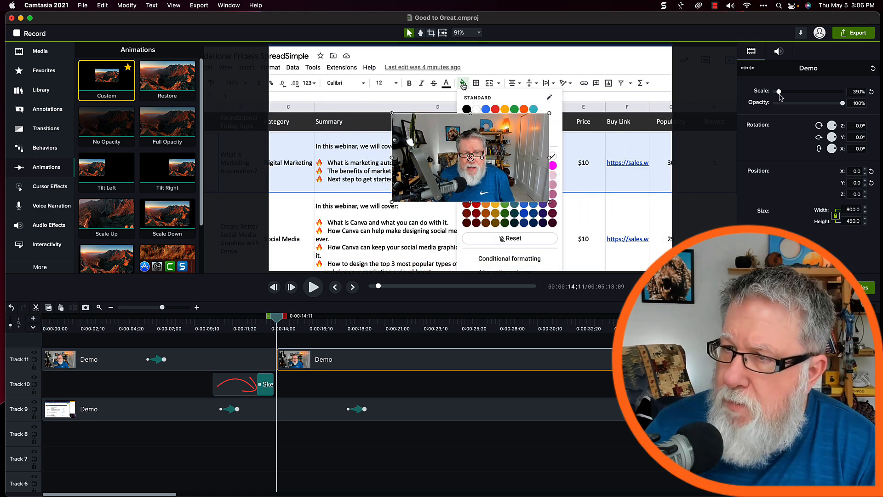
pyautogui.moveTo(779, 92); pyautogui.dragTo(783, 92)
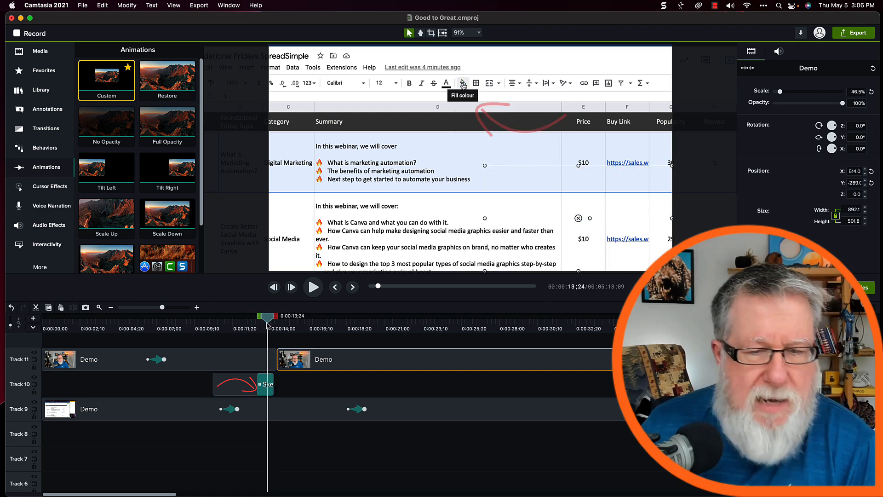
# Step: Crop the small webcam to 710x442, move it right to X 656, and replay it
pyautogui.click(462, 83)
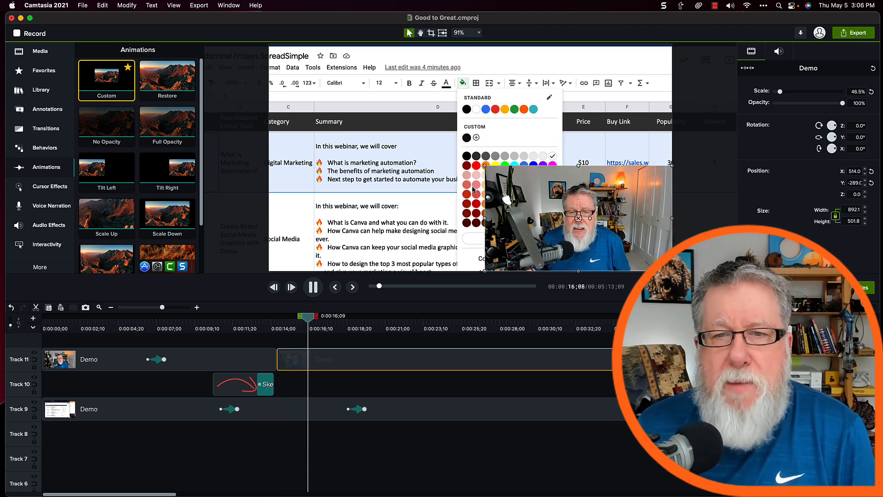
pyautogui.click(312, 287)
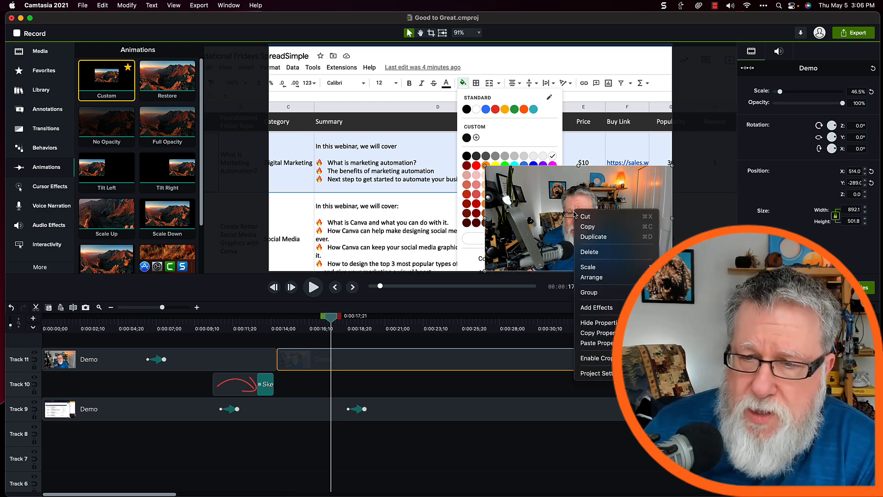
pyautogui.moveTo(597, 358)
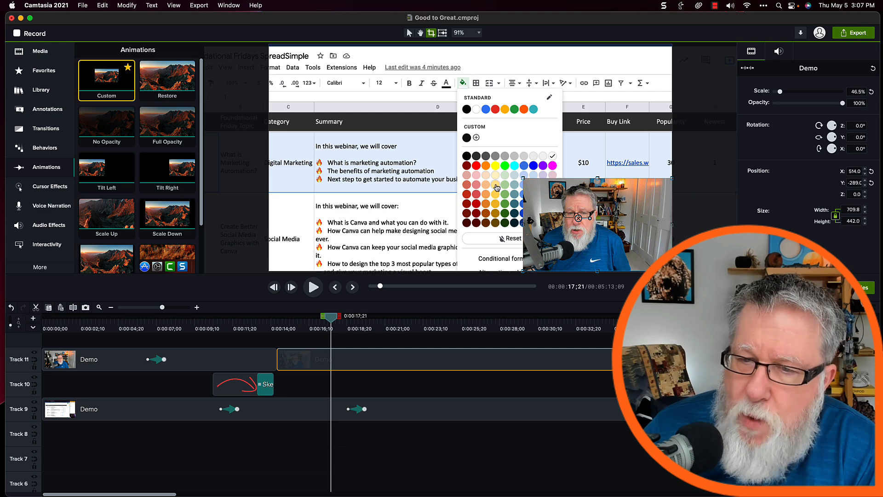
pyautogui.moveTo(574, 226); pyautogui.dragTo(625, 226)
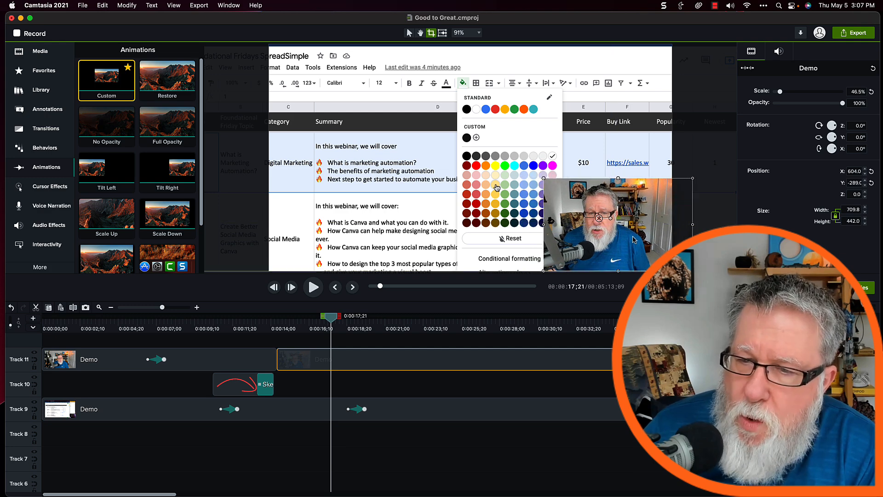
pyautogui.moveTo(606, 226); pyautogui.dragTo(628, 225)
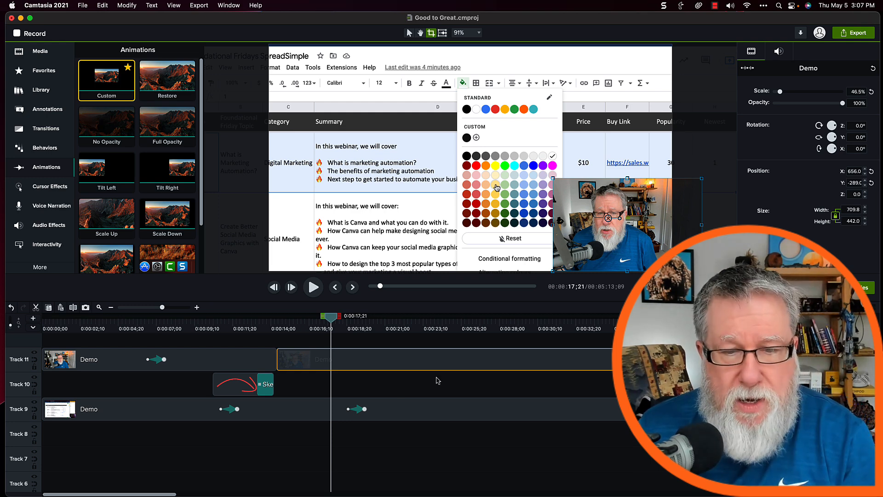
pyautogui.click(280, 317)
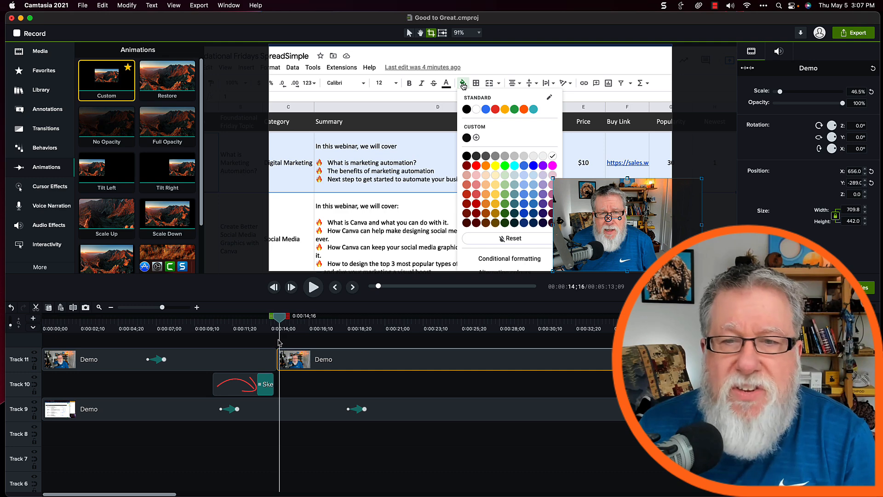
pyautogui.click(313, 287)
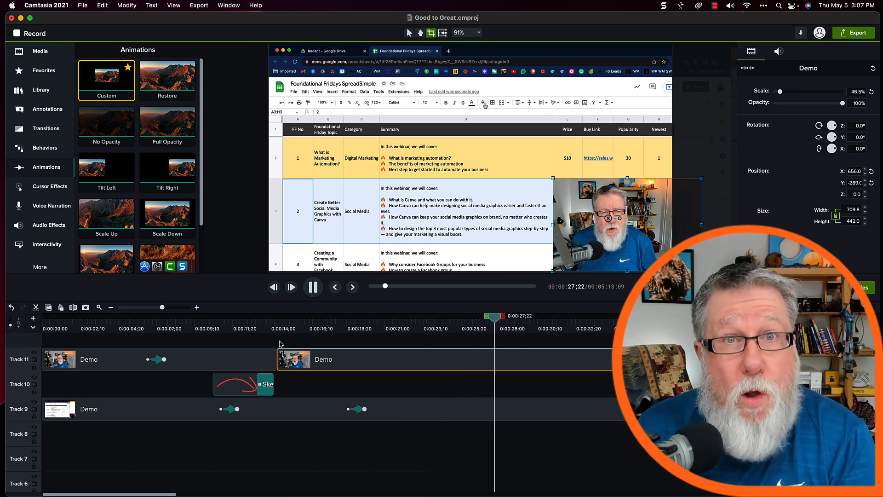
# Step: Stop playback and show the Media Bin listing the project's clips
pyautogui.click(483, 103)
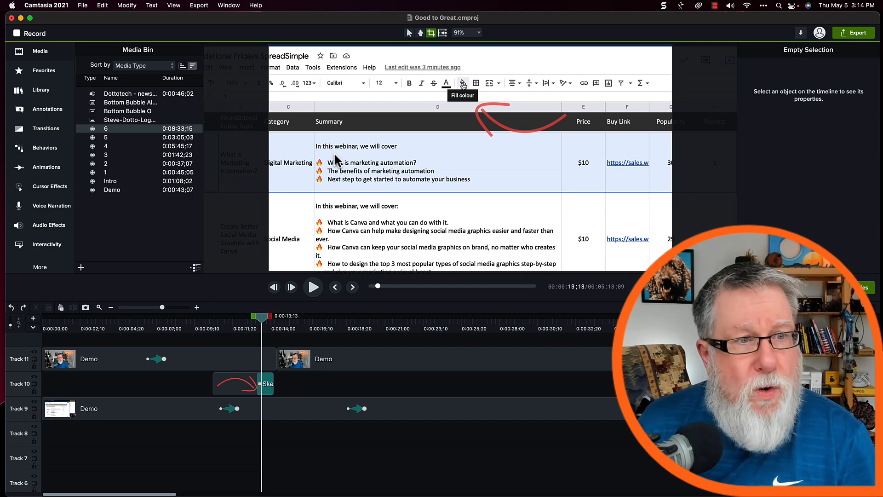
pyautogui.moveTo(51, 105)
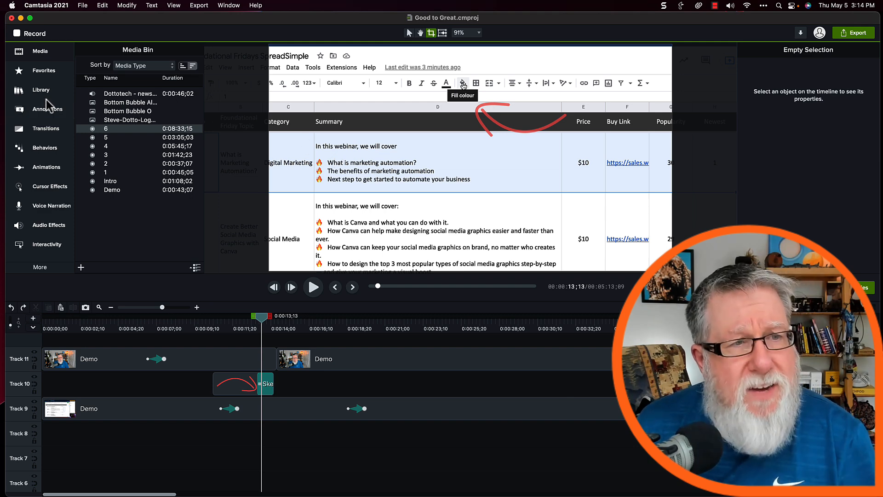
# Step: Open the Library and select the YouTube Assets collection
pyautogui.click(40, 89)
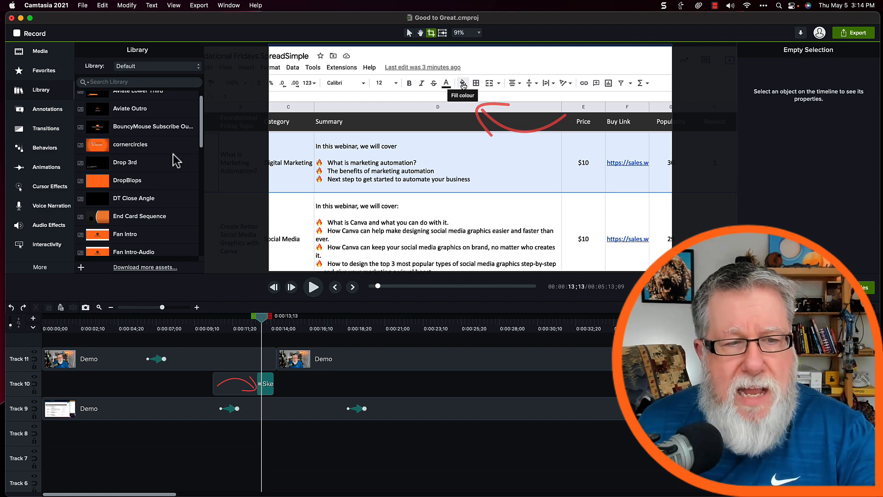
pyautogui.scroll(-3)
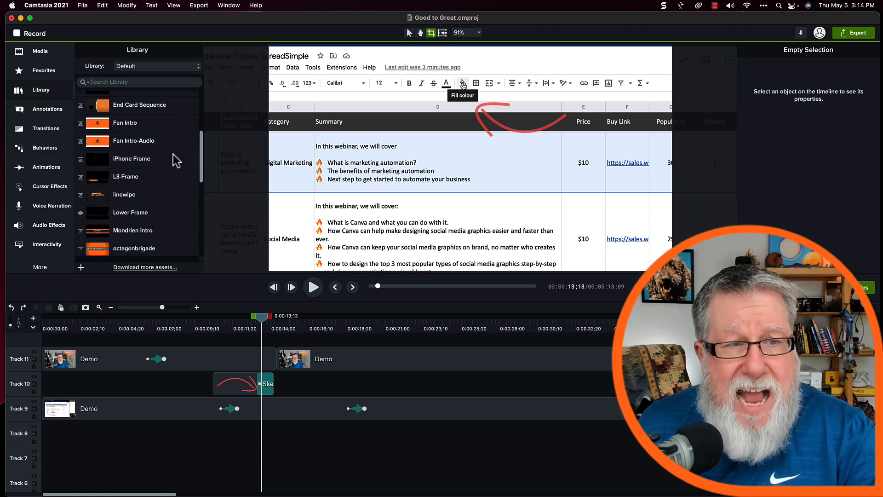
pyautogui.scroll(-3)
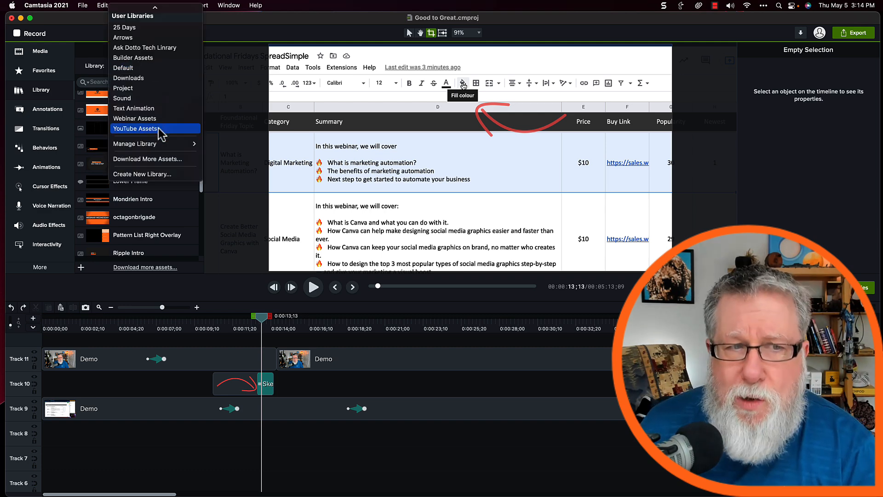
pyautogui.click(135, 129)
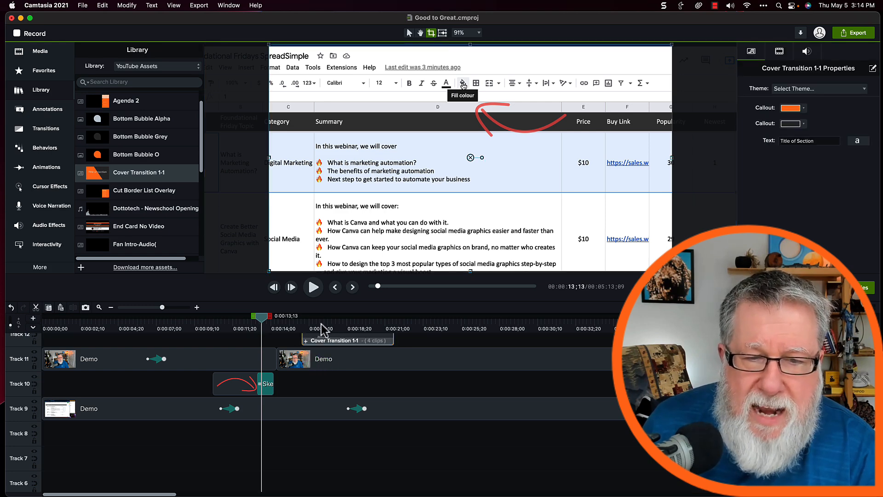
# Step: Drag the Cover Transition 1-1 group right to span the gap between the Demo clips
pyautogui.click(463, 83)
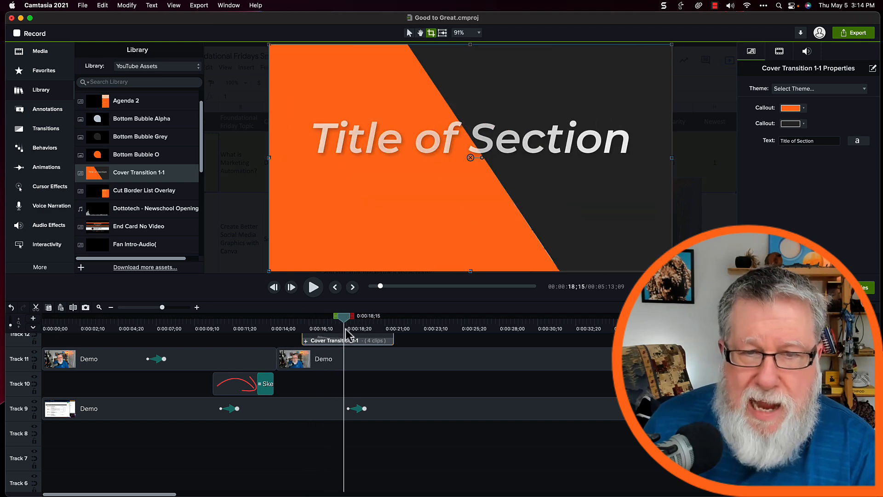
pyautogui.moveTo(346, 319); pyautogui.dragTo(376, 319)
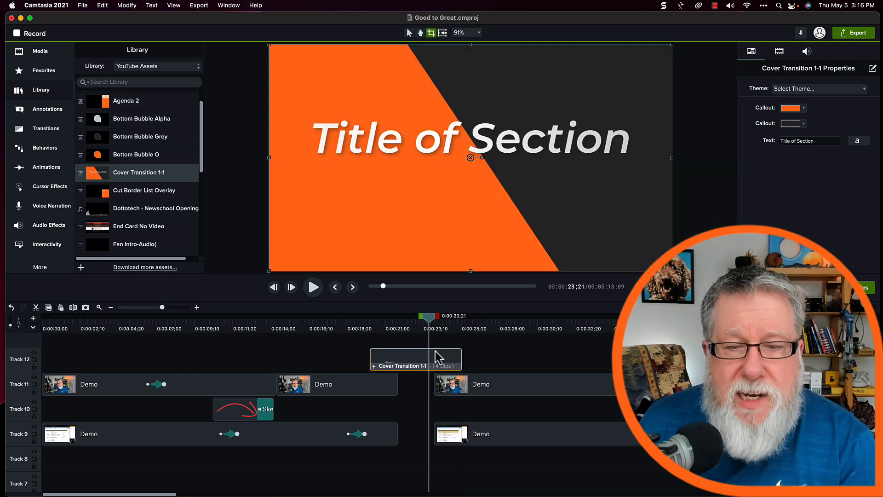
pyautogui.moveTo(403, 149)
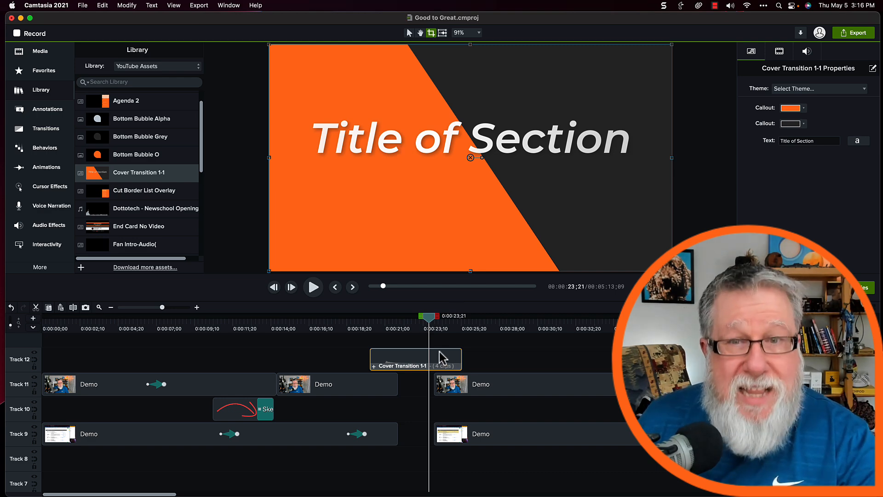
pyautogui.moveTo(437, 243)
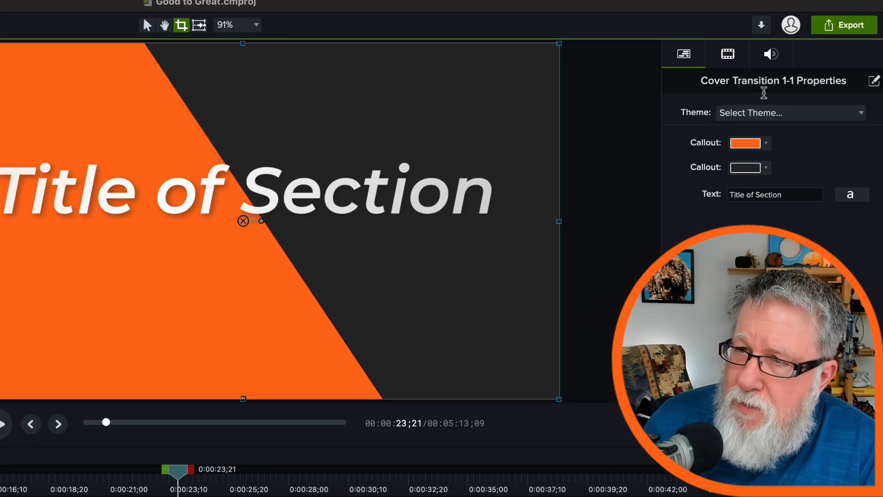
# Step: Replace the 'Title of Section' text with 'Change this to anything'
pyautogui.doubleClick(767, 194)
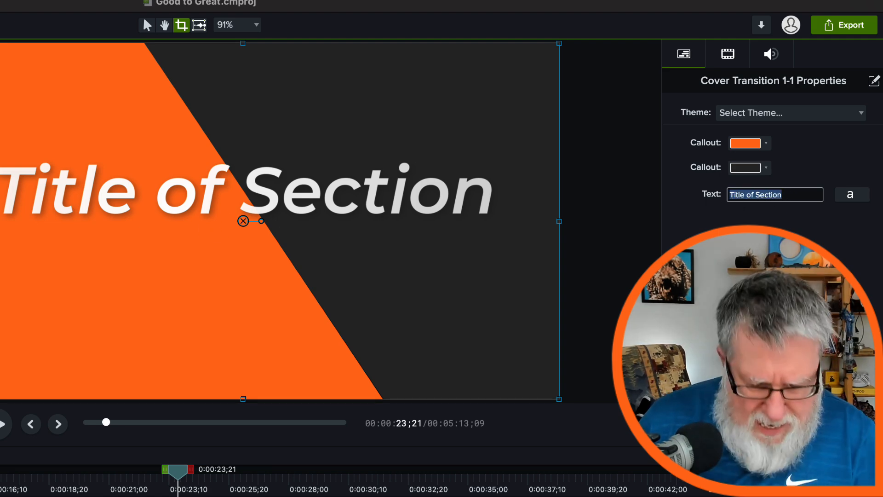
pyautogui.write('Changer')
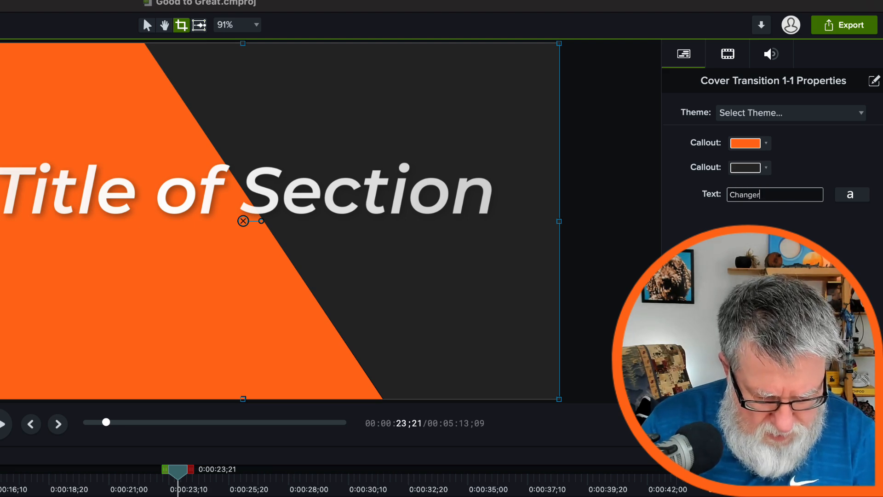
pyautogui.press('Backspace')
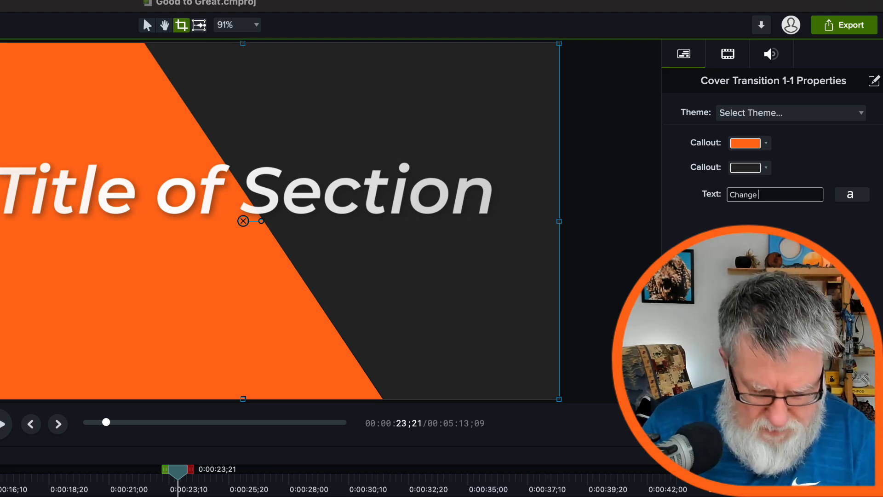
pyautogui.write('this to anything')
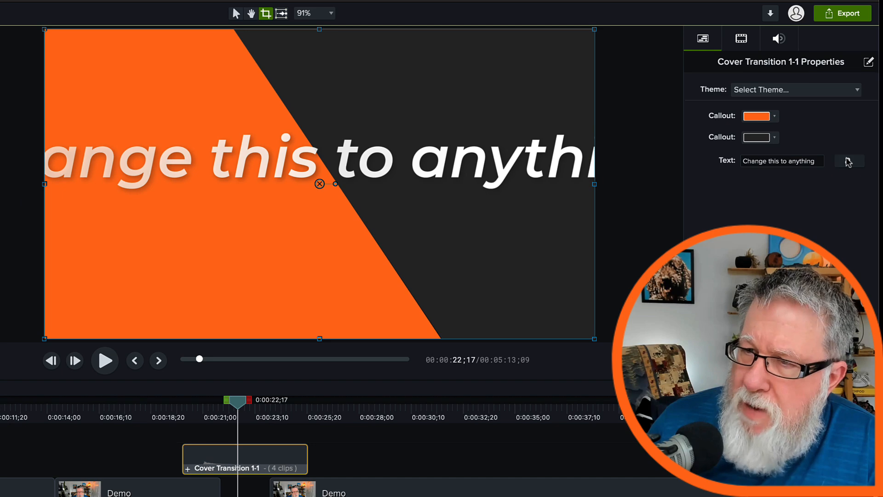
# Step: Reduce the cover transition title's font size to 145 and stop the preview
pyautogui.click(848, 161)
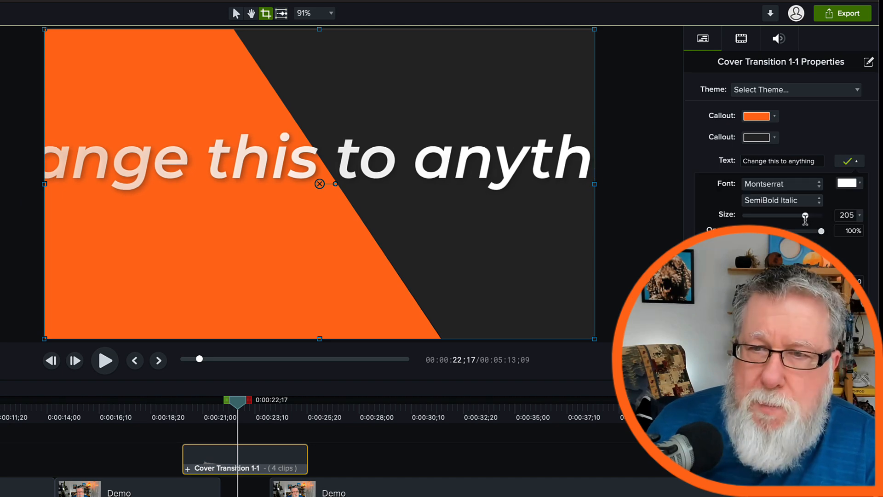
pyautogui.moveTo(805, 216); pyautogui.dragTo(786, 216)
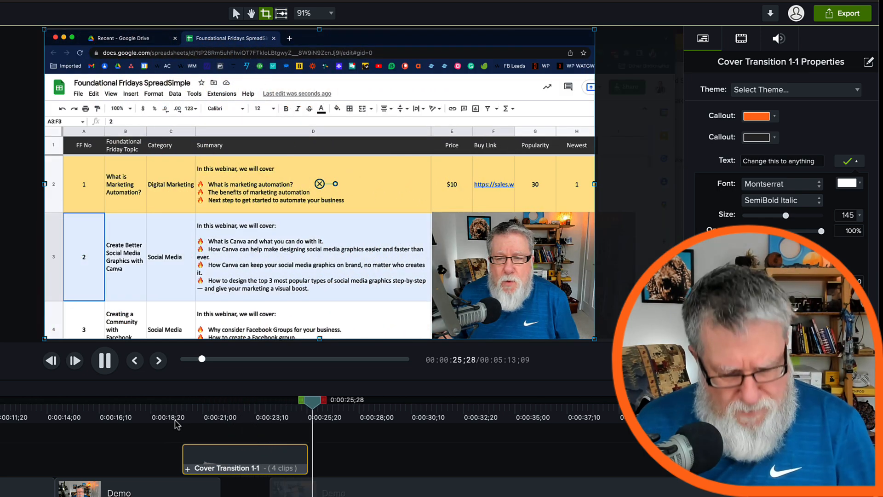
pyautogui.click(105, 361)
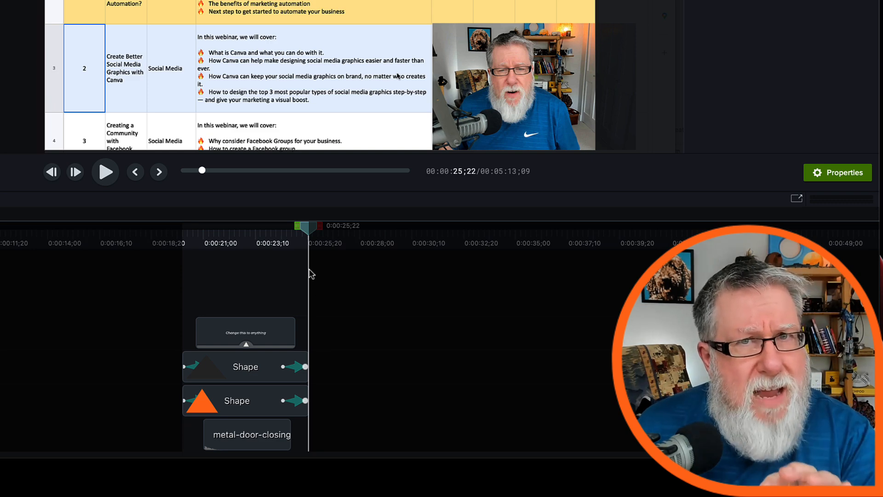
pyautogui.moveTo(71, 251)
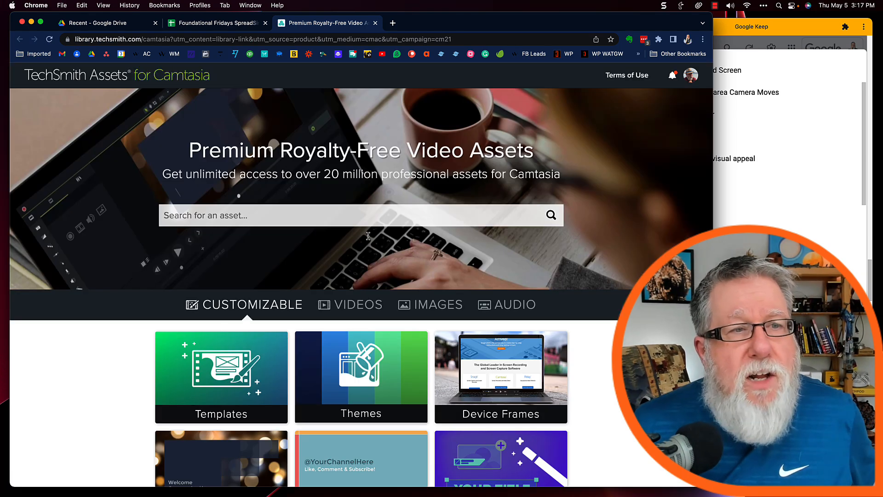
# Step: Open the Customizable Templates collection and filter its listing to Motion Graphics
pyautogui.scroll(-3)
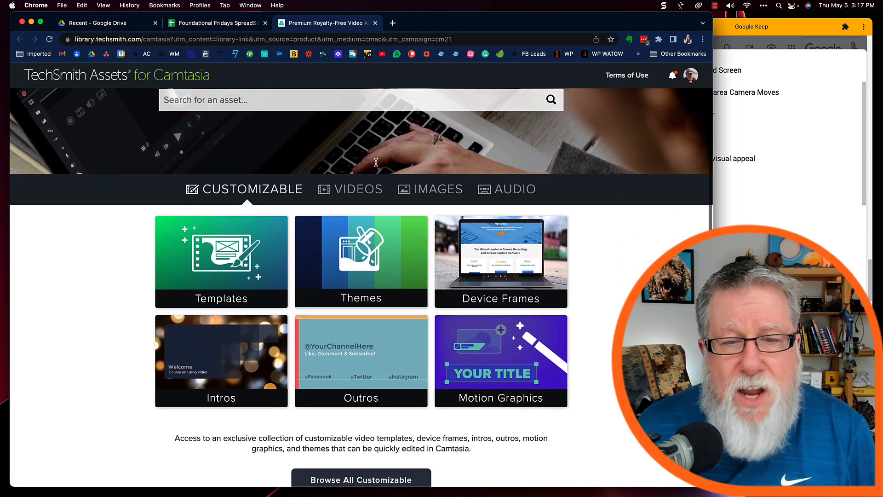
pyautogui.scroll(-3)
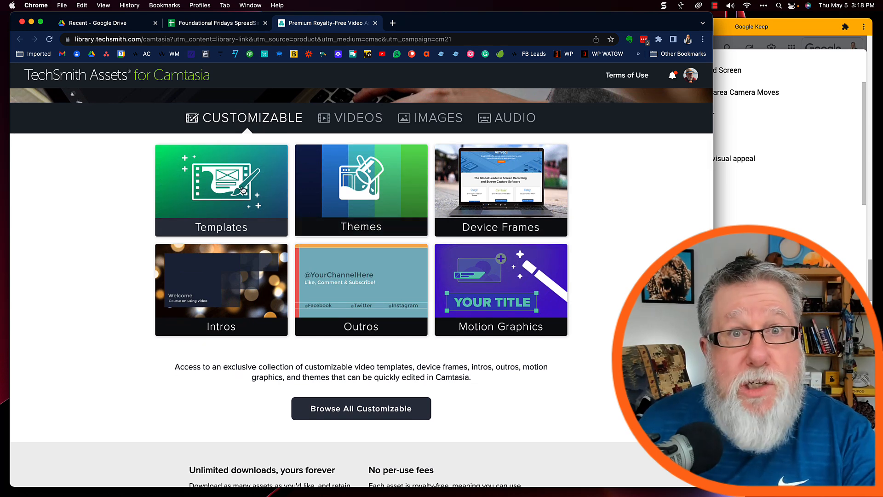
pyautogui.click(221, 190)
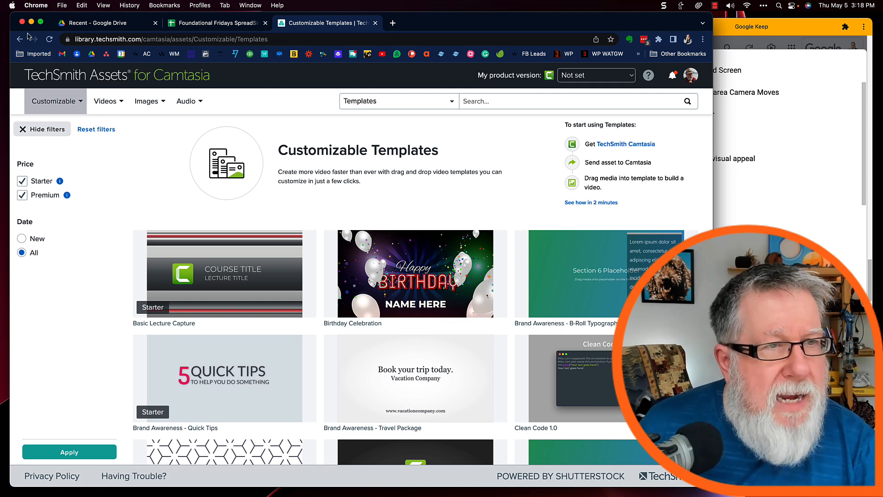
pyautogui.click(398, 100)
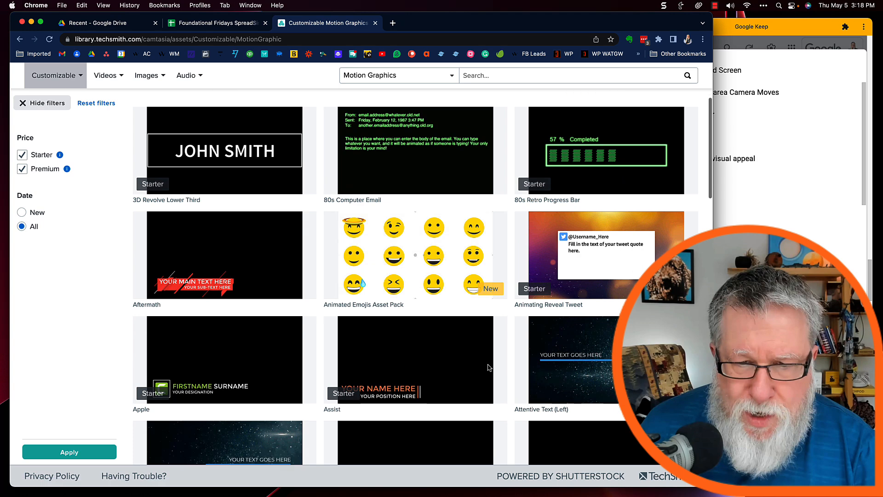
# Step: Scroll through the Motion Graphics results to the Block Minimal title animation preview
pyautogui.scroll(-3)
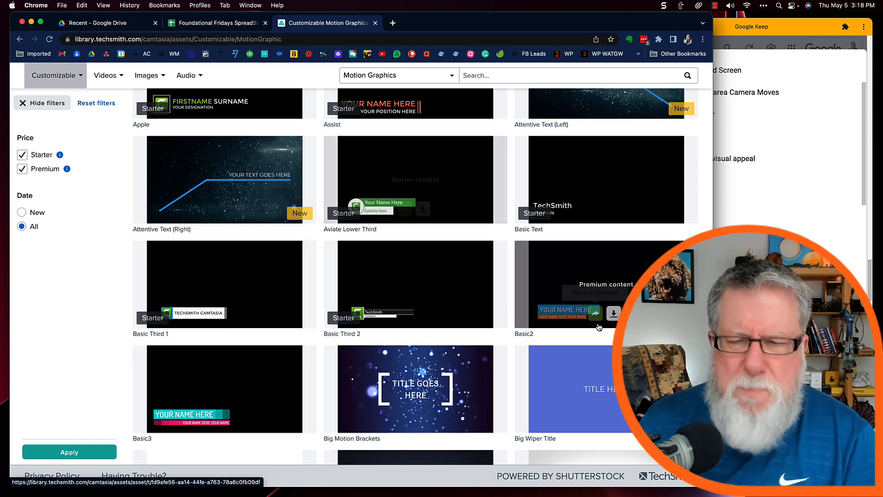
pyautogui.scroll(-3)
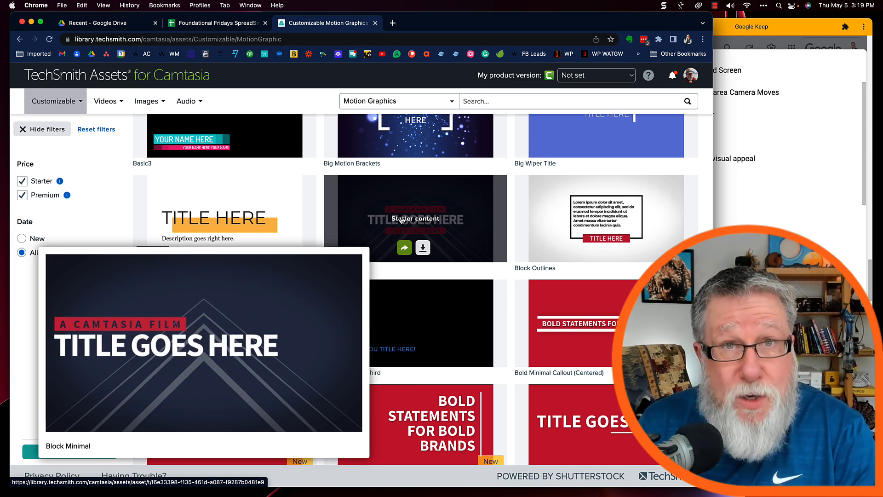
pyautogui.click(217, 23)
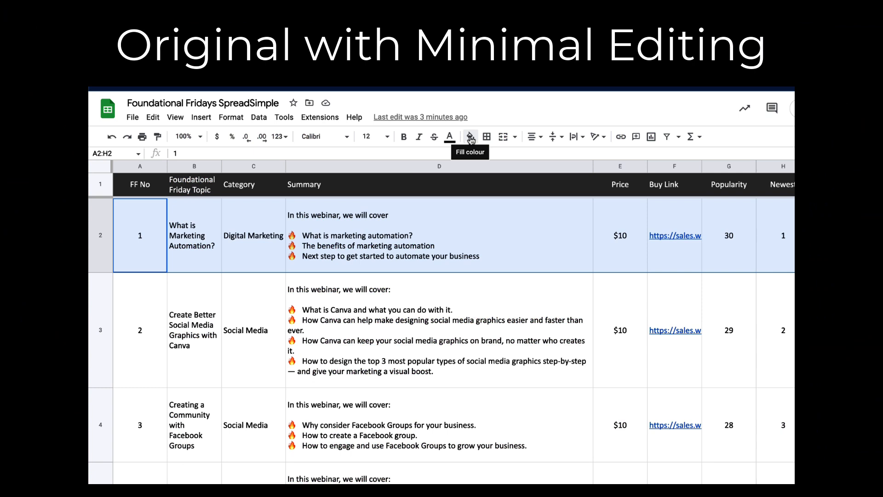
pyautogui.click(469, 137)
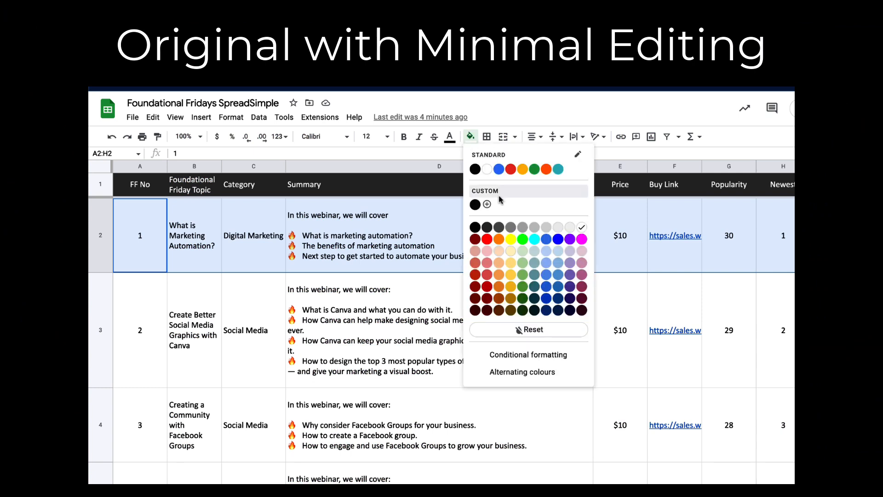
pyautogui.moveTo(510, 265)
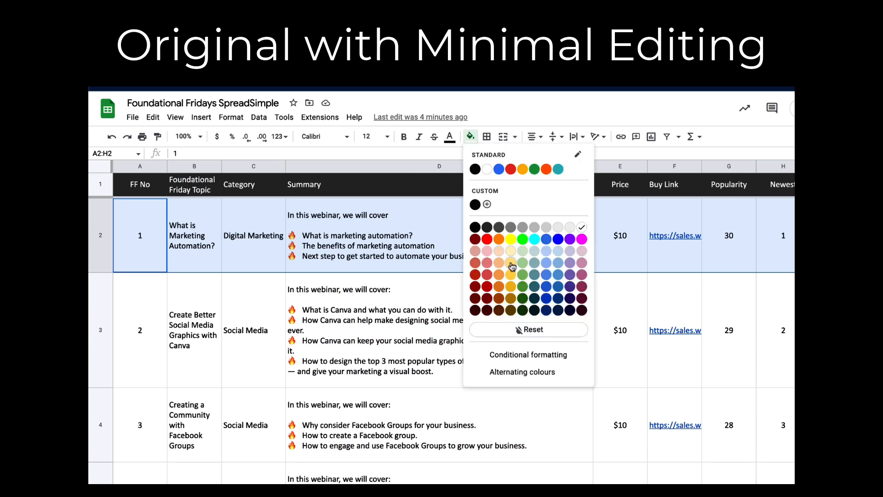
pyautogui.click(512, 263)
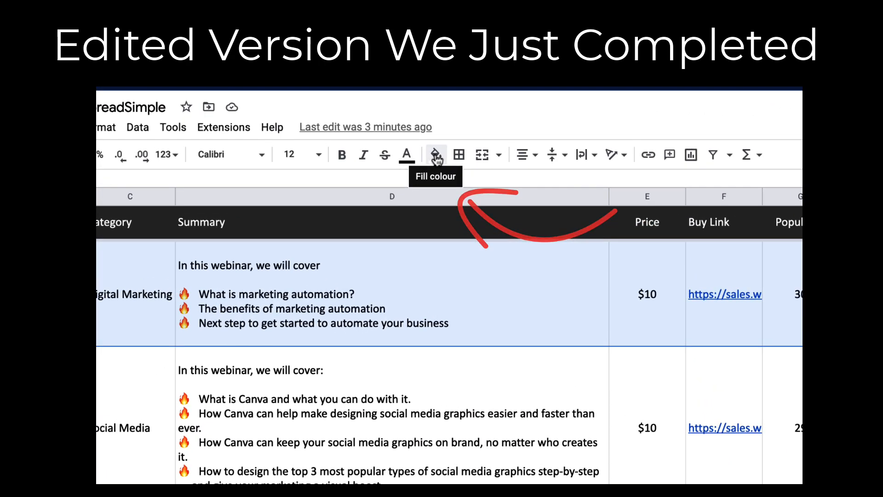
pyautogui.click(434, 155)
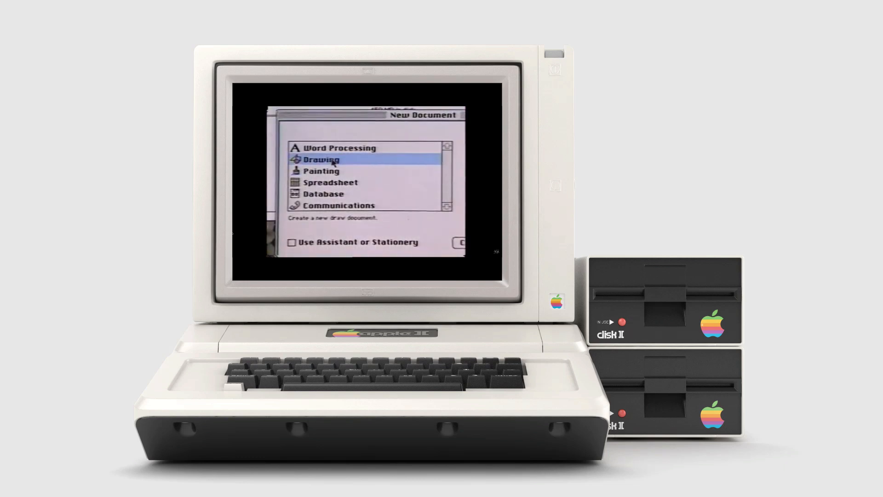
pyautogui.click(332, 183)
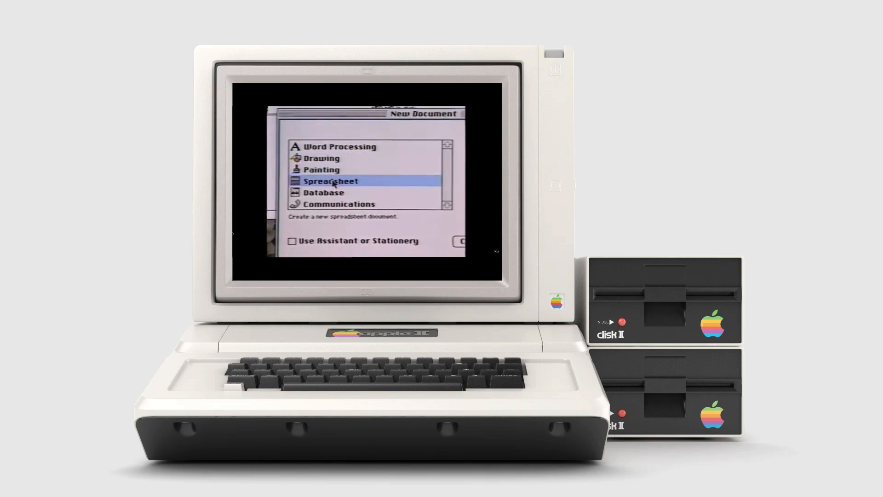
pyautogui.click(337, 203)
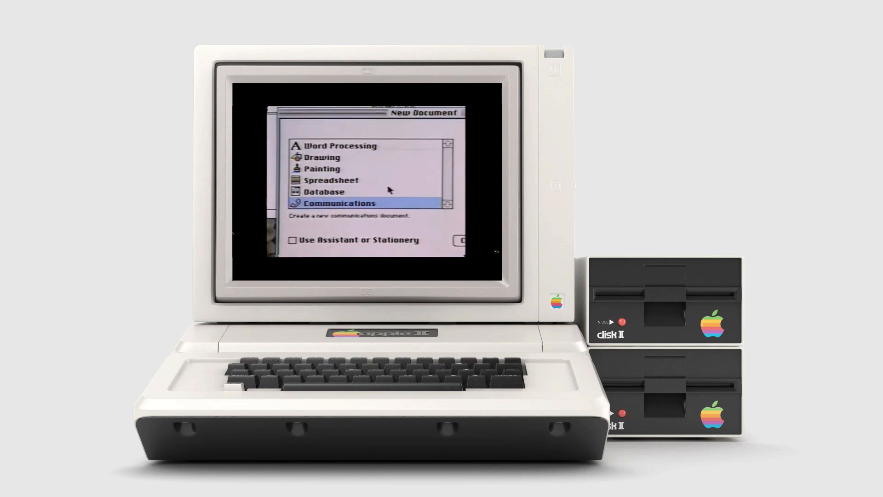